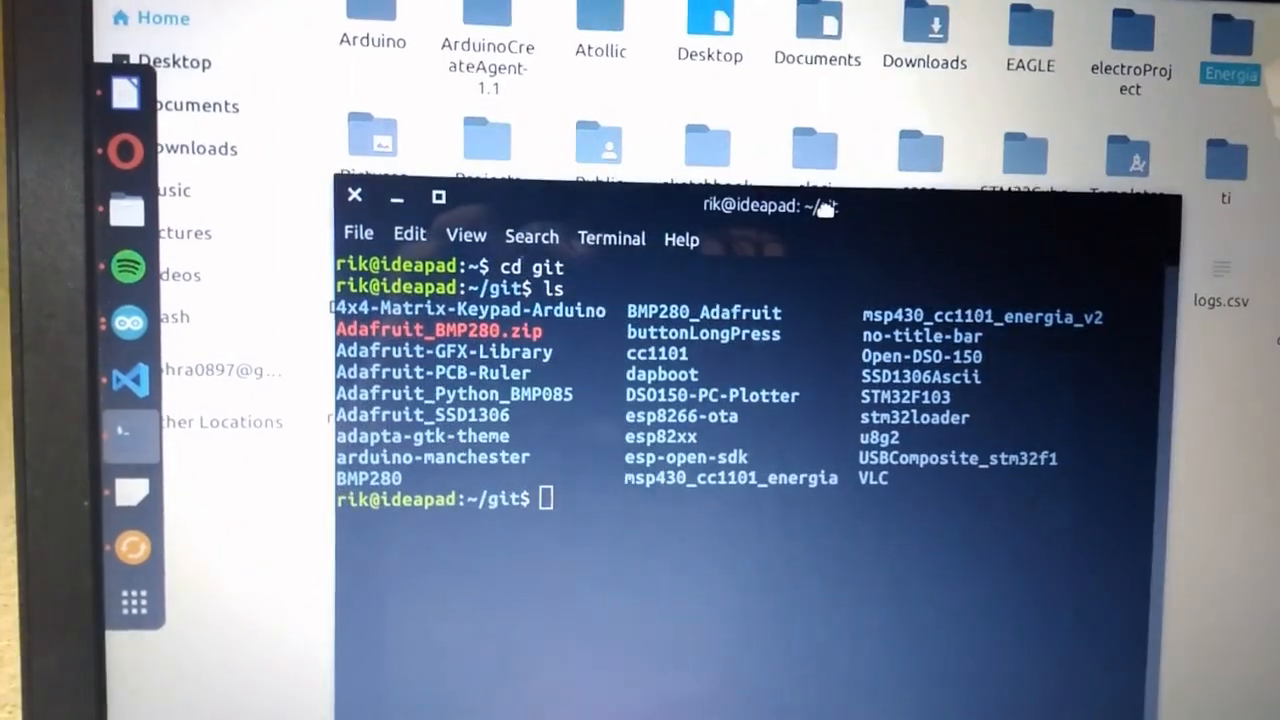
Step: Change into the msp430_cc1101_energia_v2 folder and list its files
type("cd m")
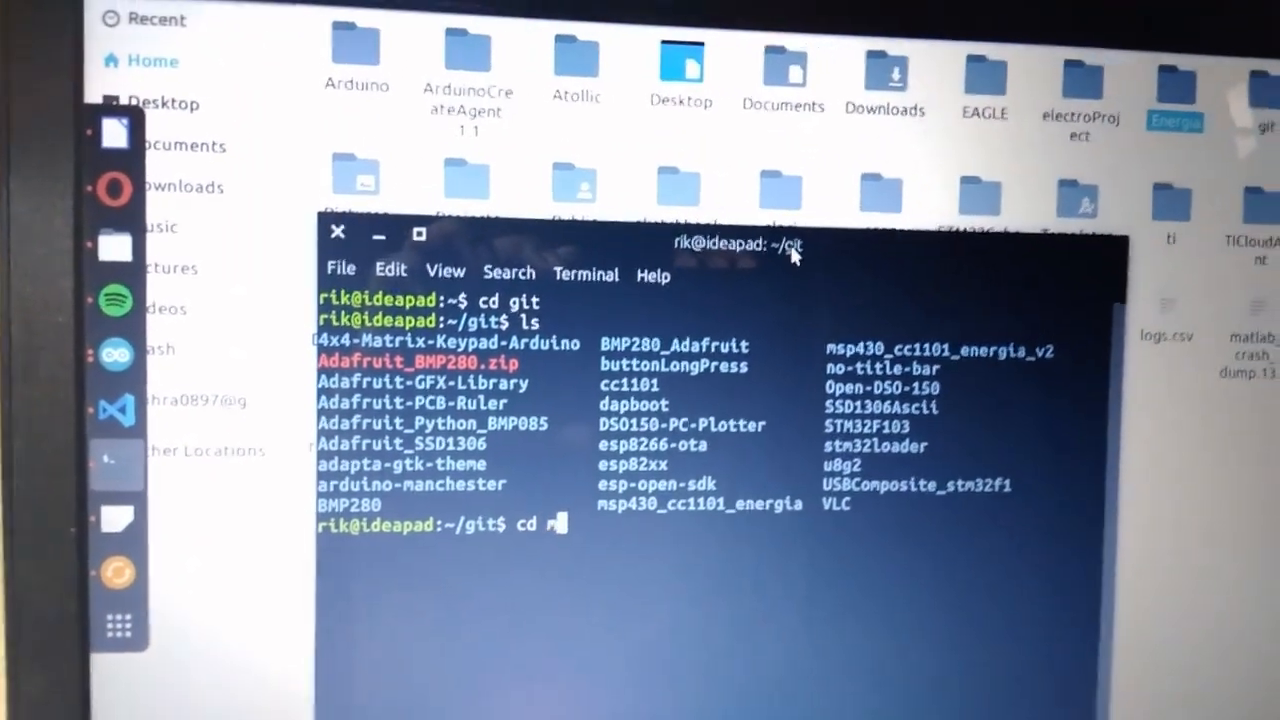
type("msp430_cc1101_energia")
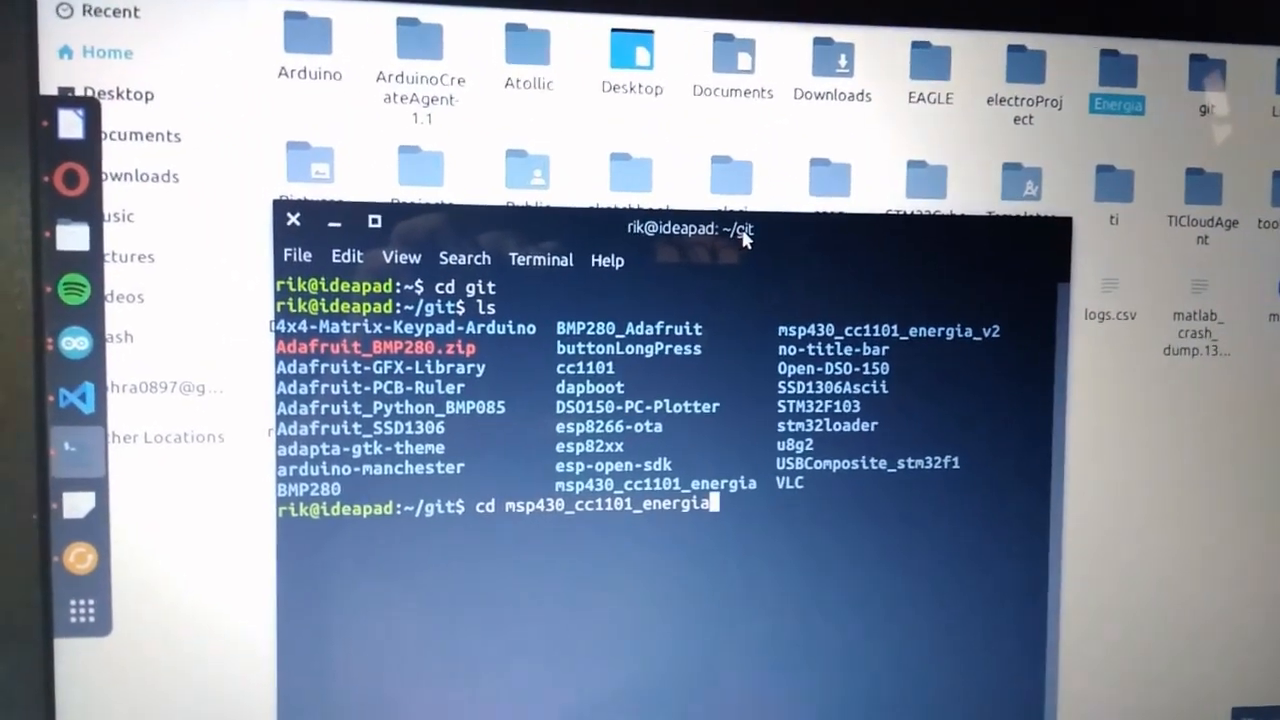
key("Return")
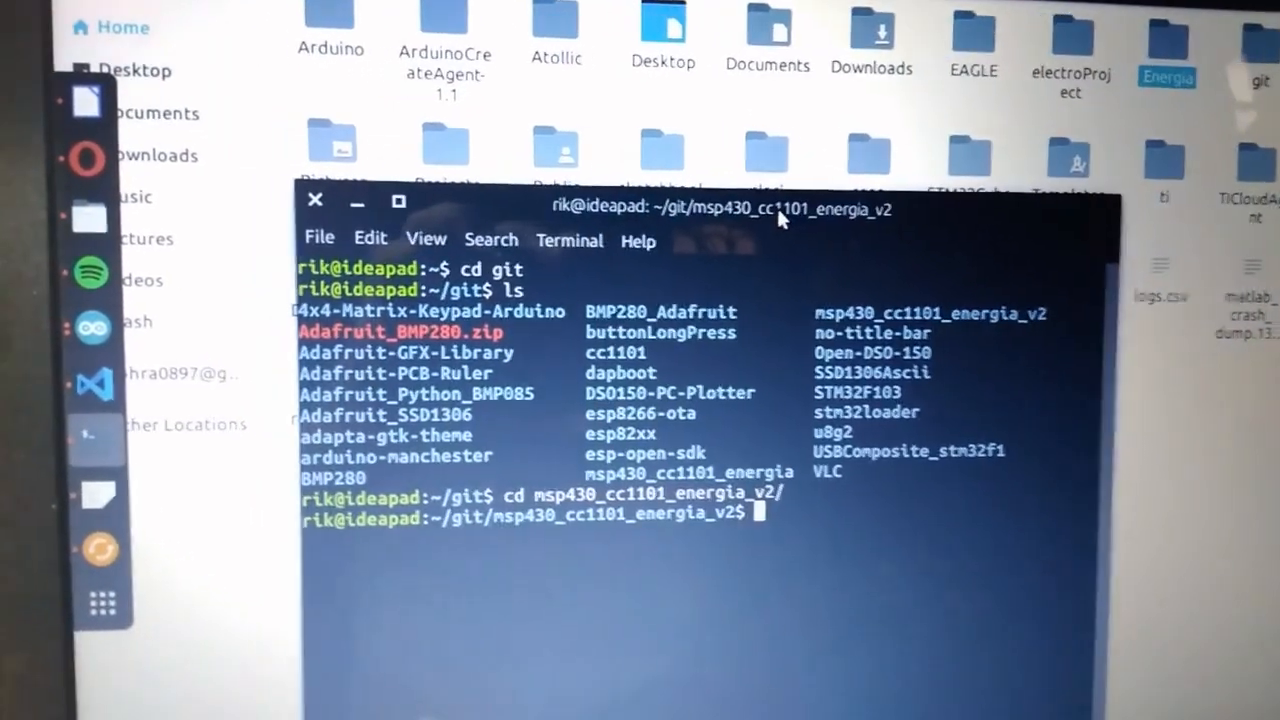
type("ls")
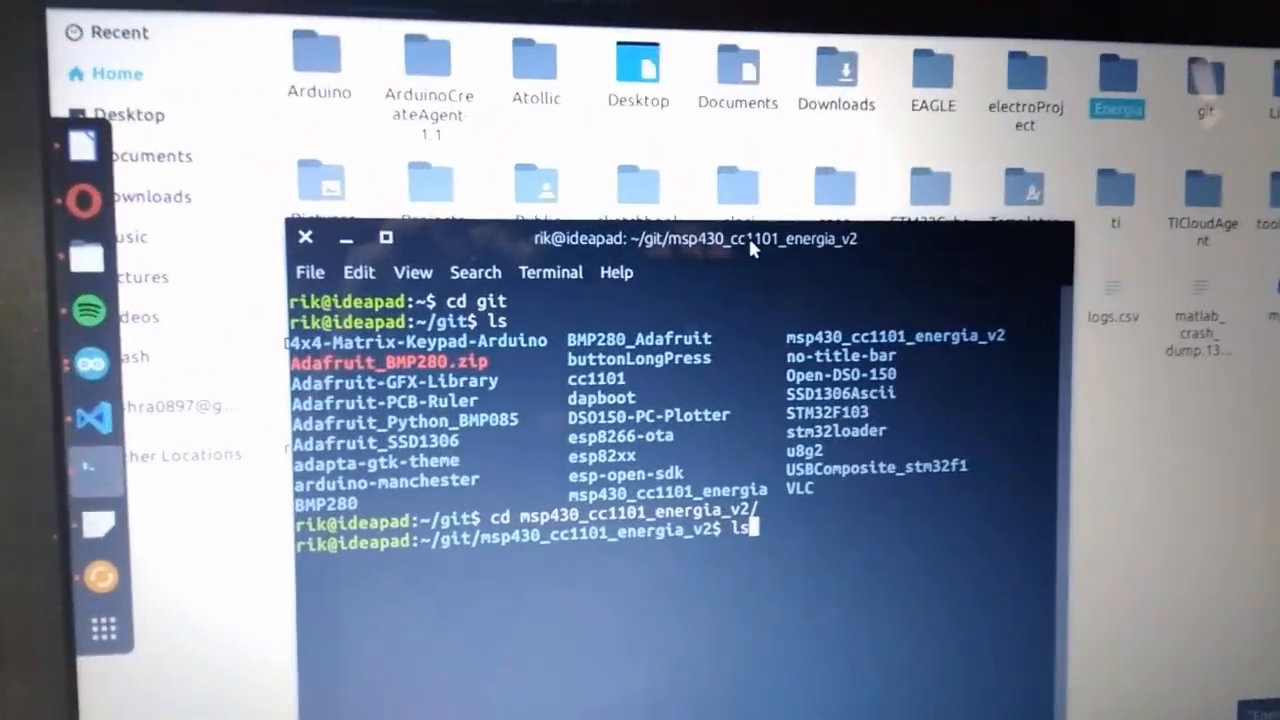
key("Return")
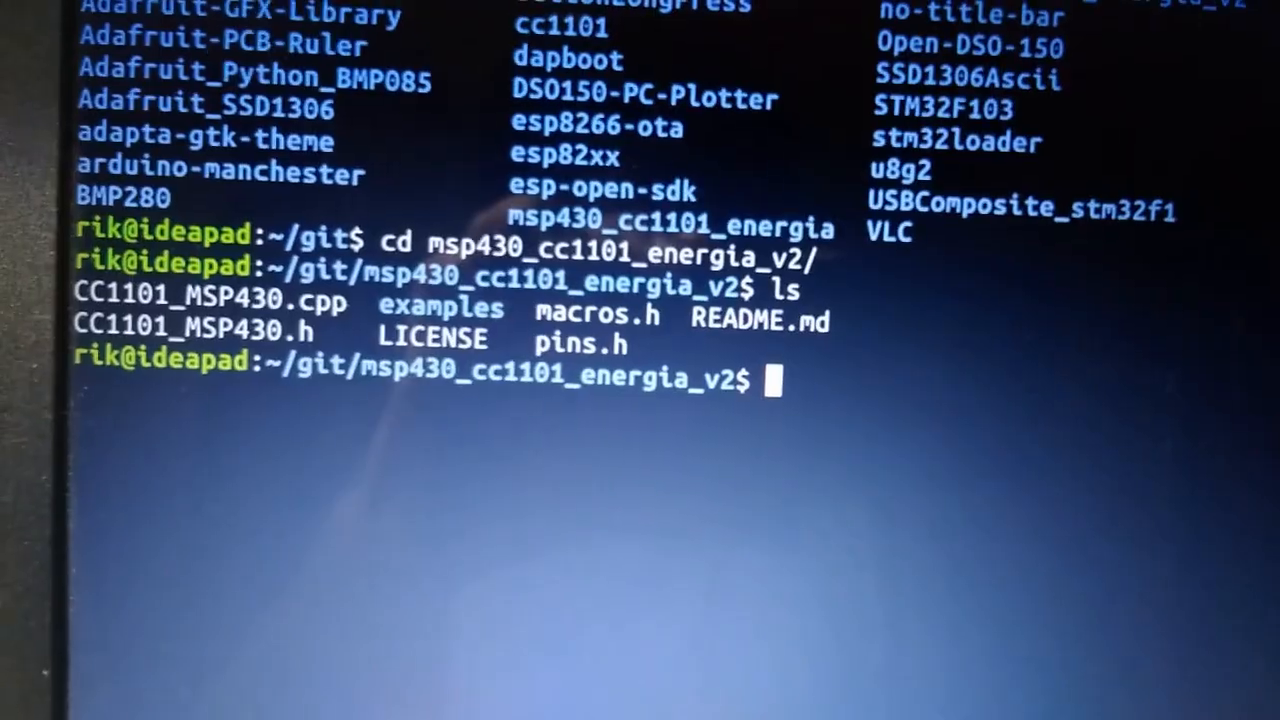
Step: Type the command gedit CC1101_MSP430.cpp at the prompt
type("gedit")
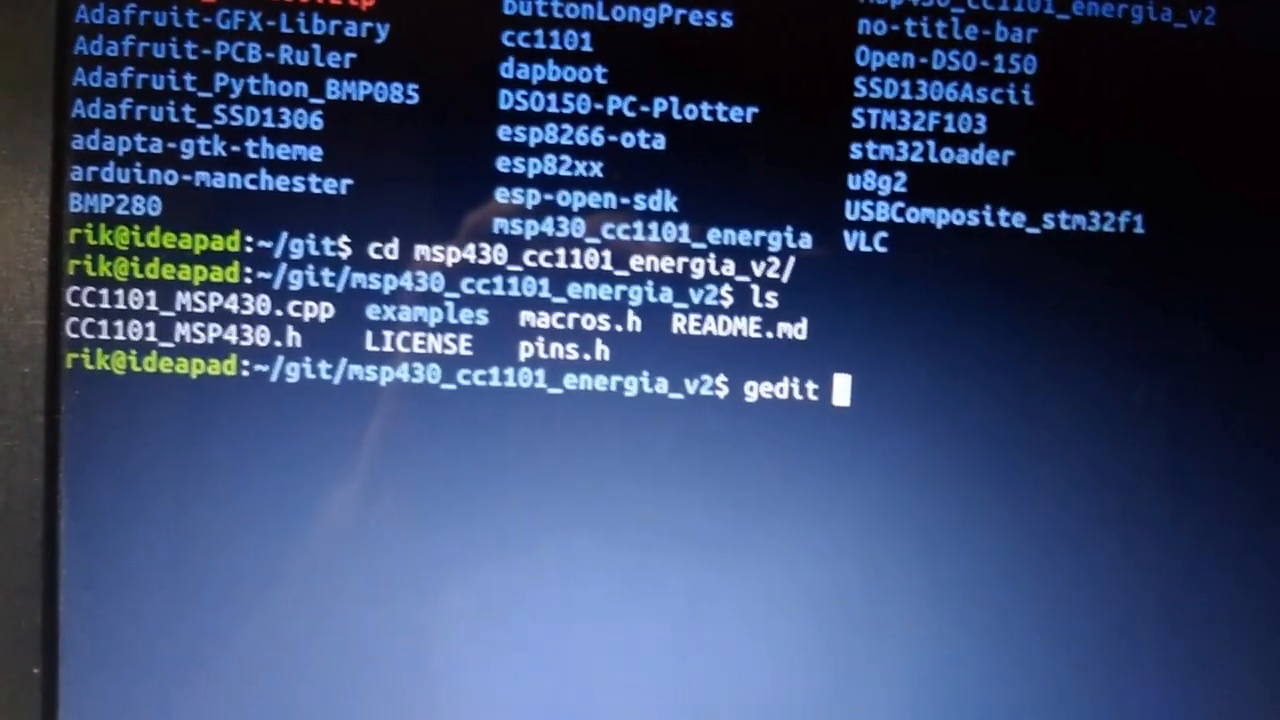
type("CC1101_MSP430.")
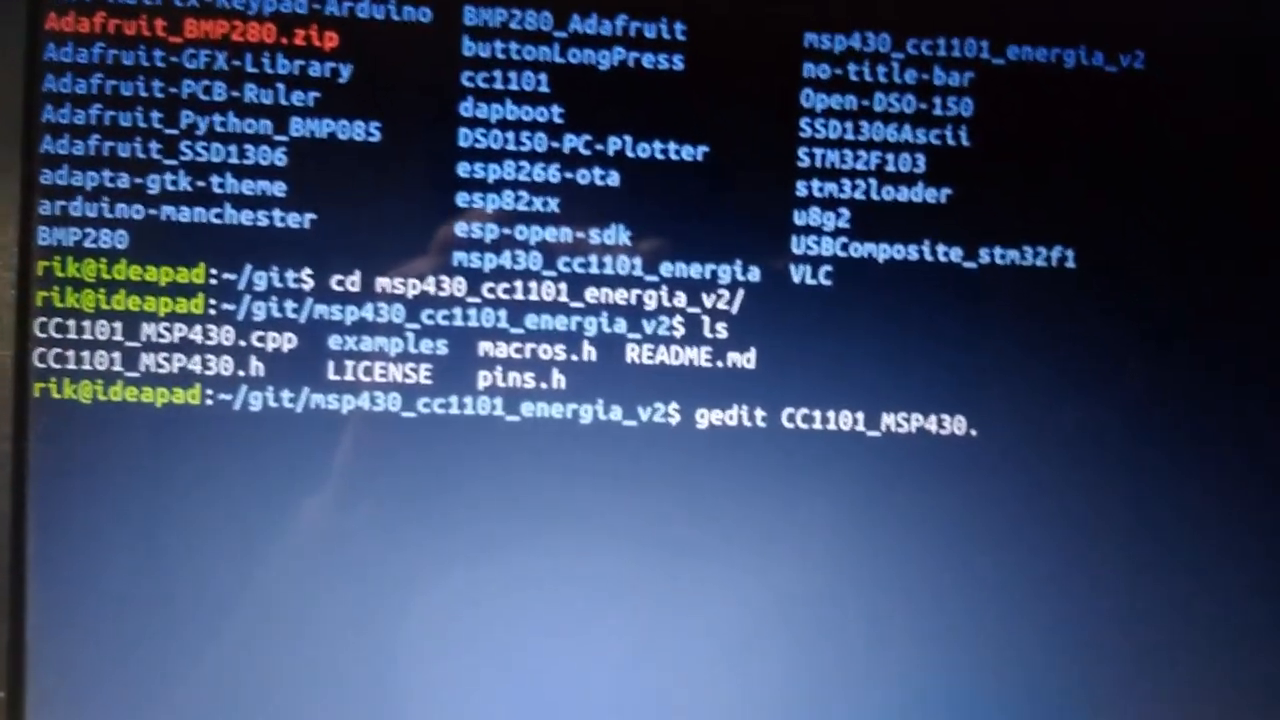
type("cpp")
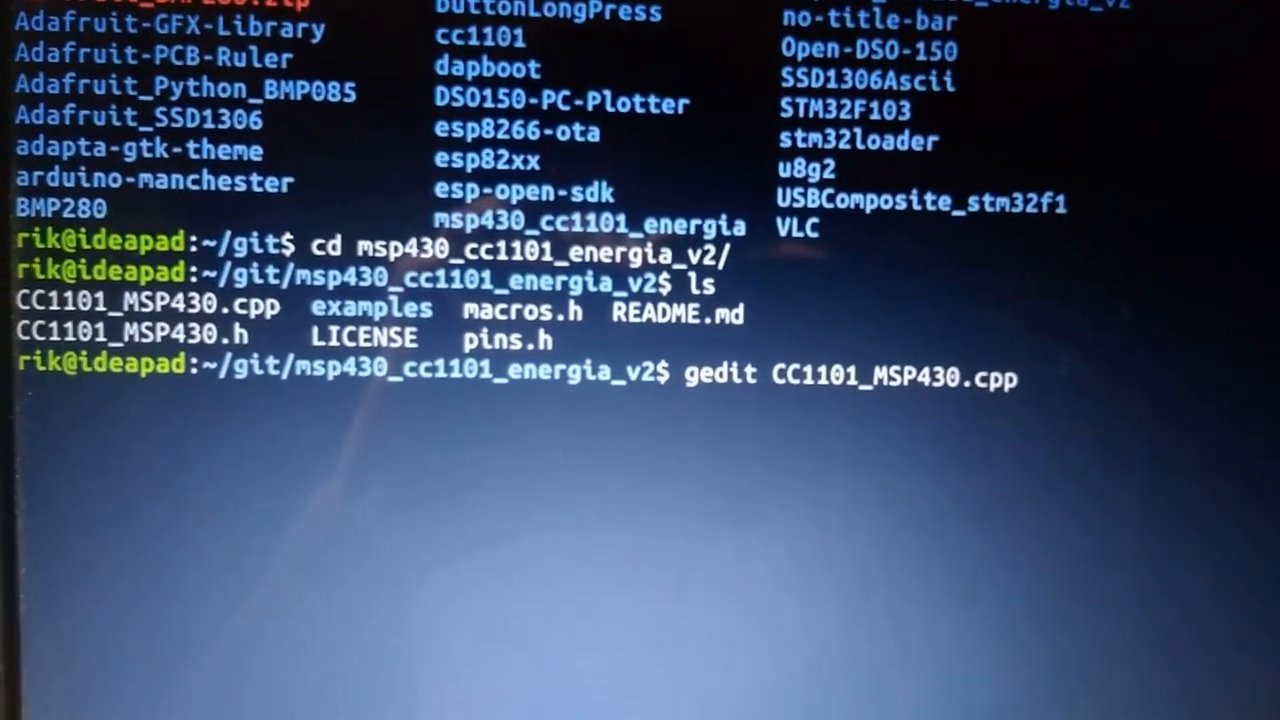
Step: Open CC1101_MSP430.cpp in gedit and browse its register and PA power tables
key("Return")
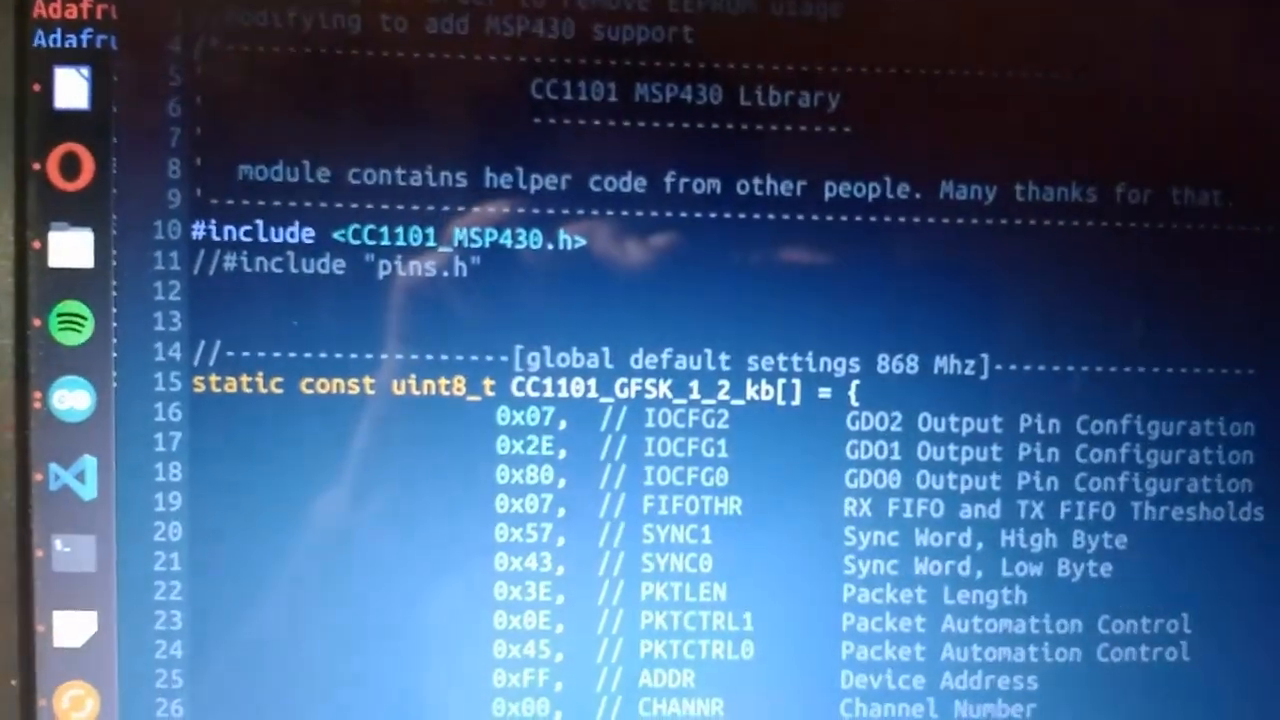
scroll("down", 3)
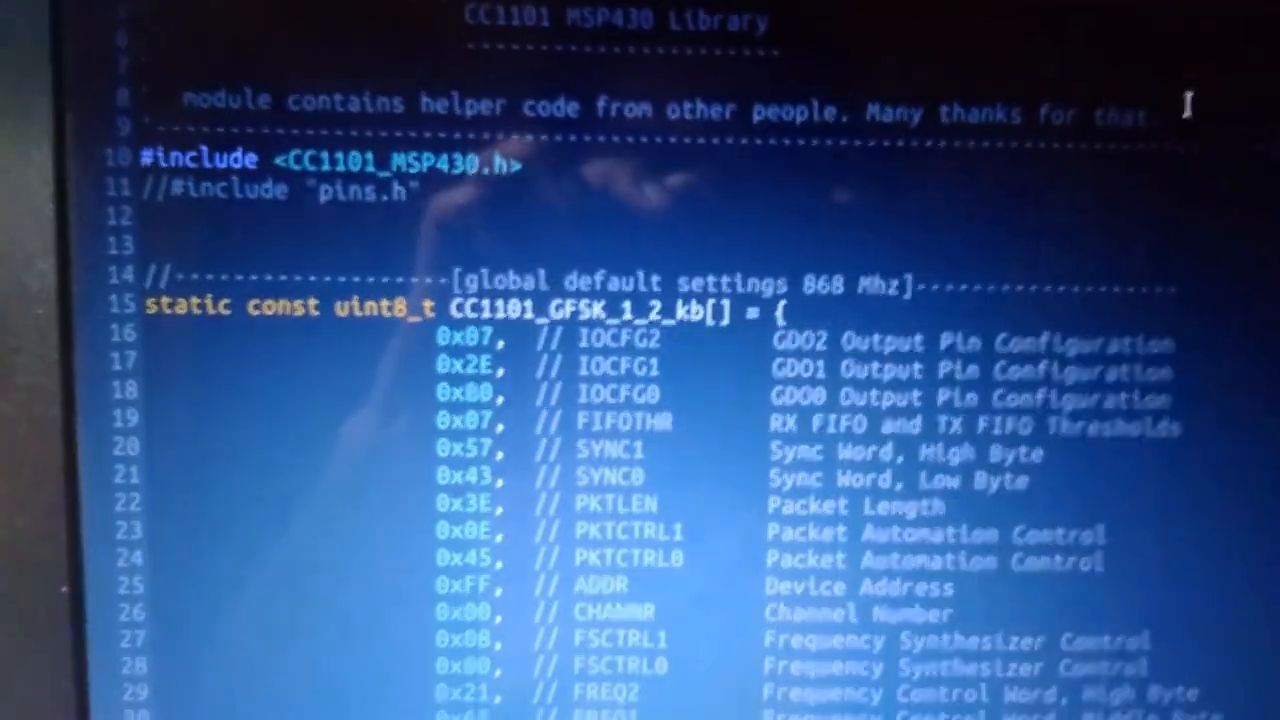
scroll("up", 3)
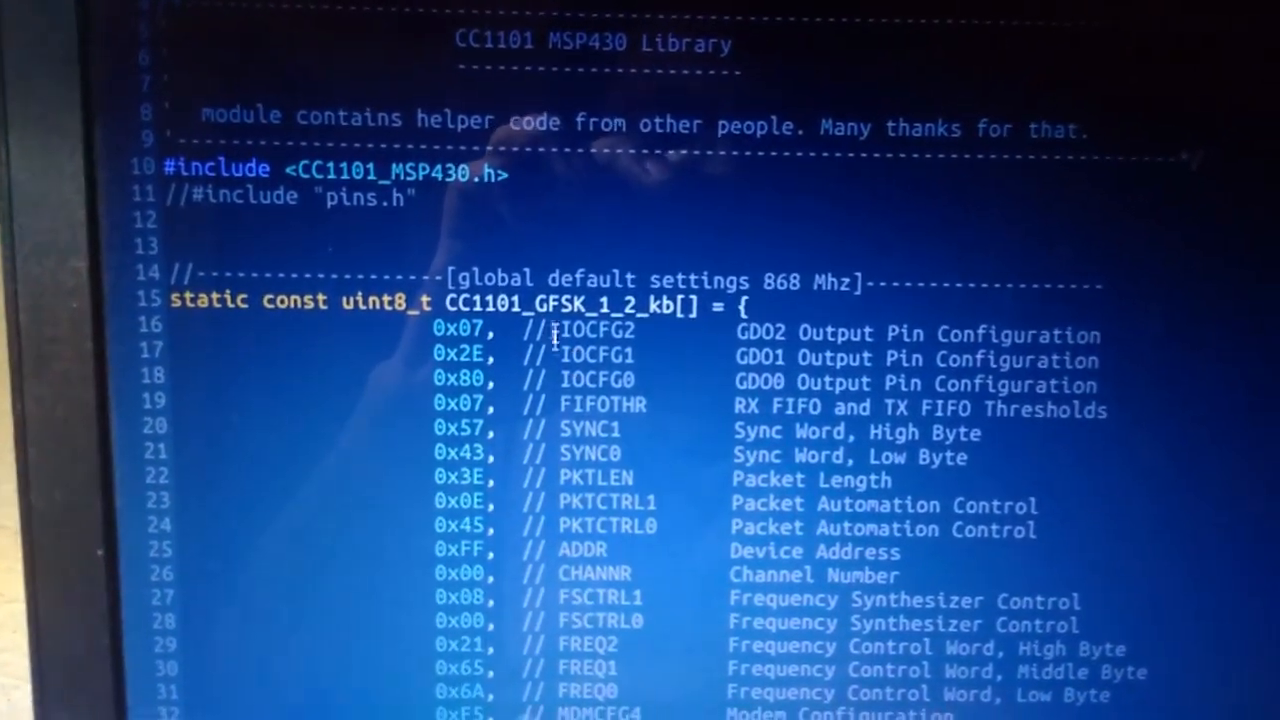
scroll("down", 3)
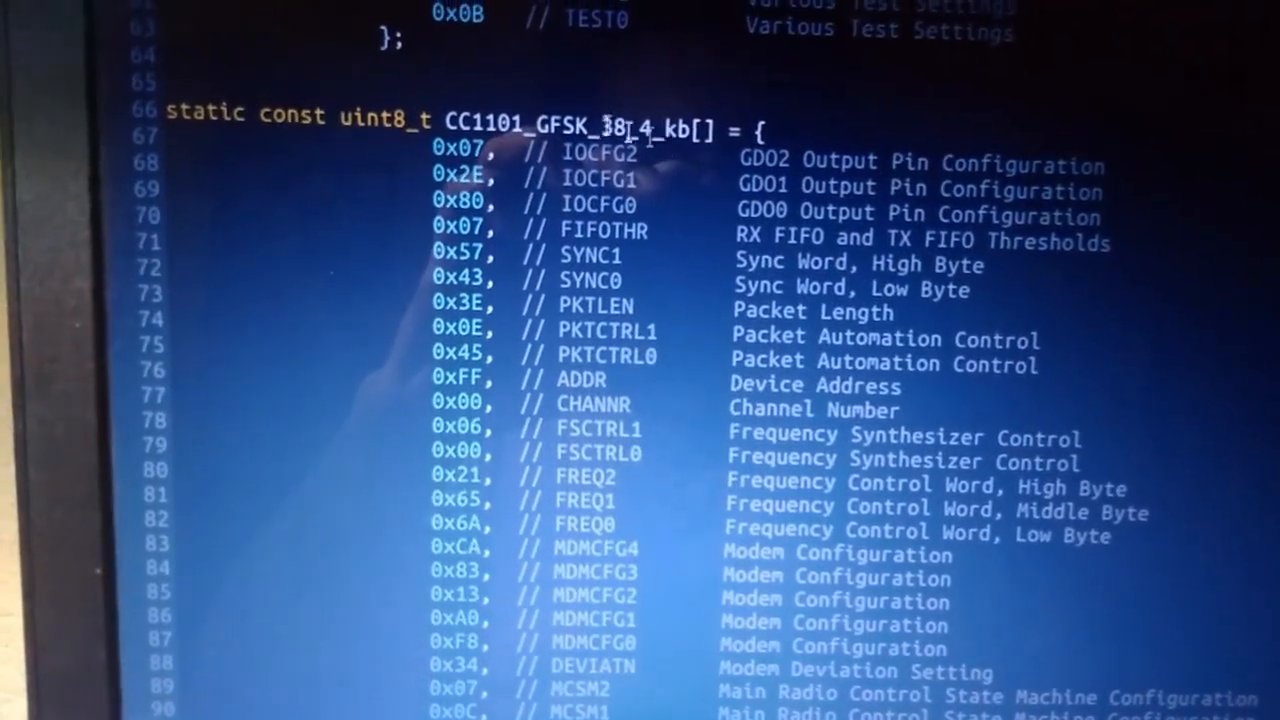
scroll("up", 3)
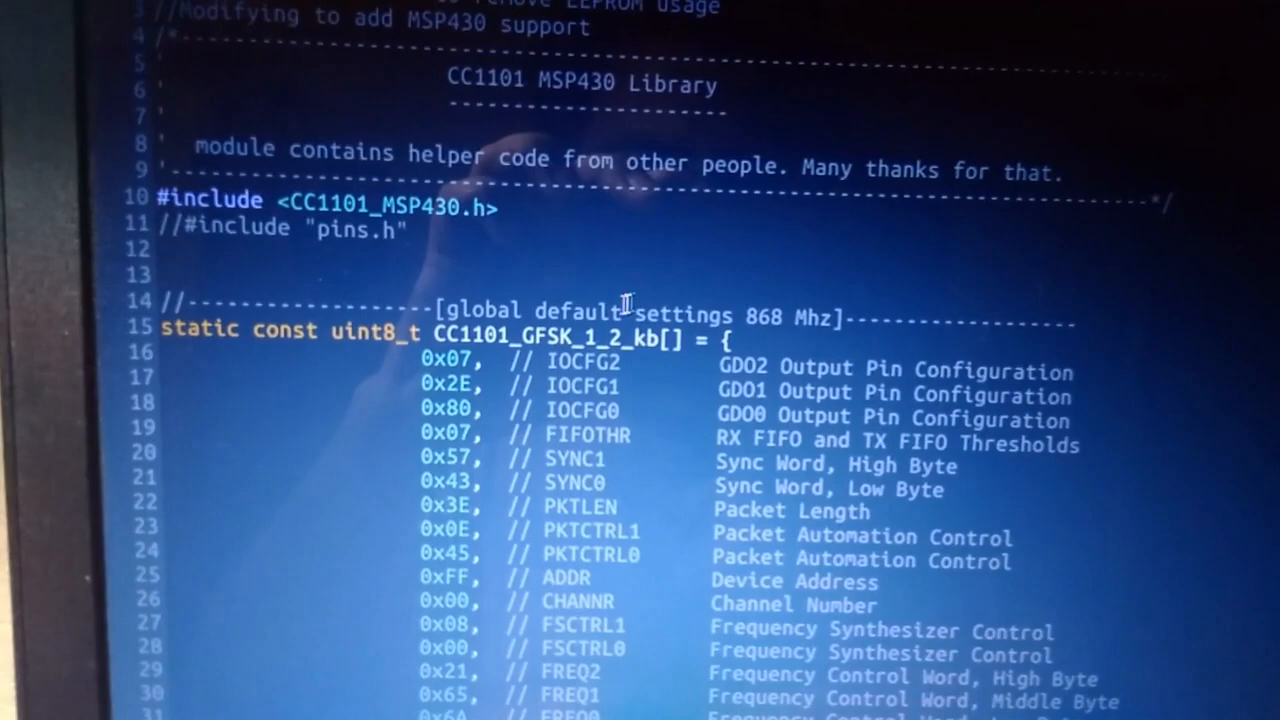
scroll("down", 3)
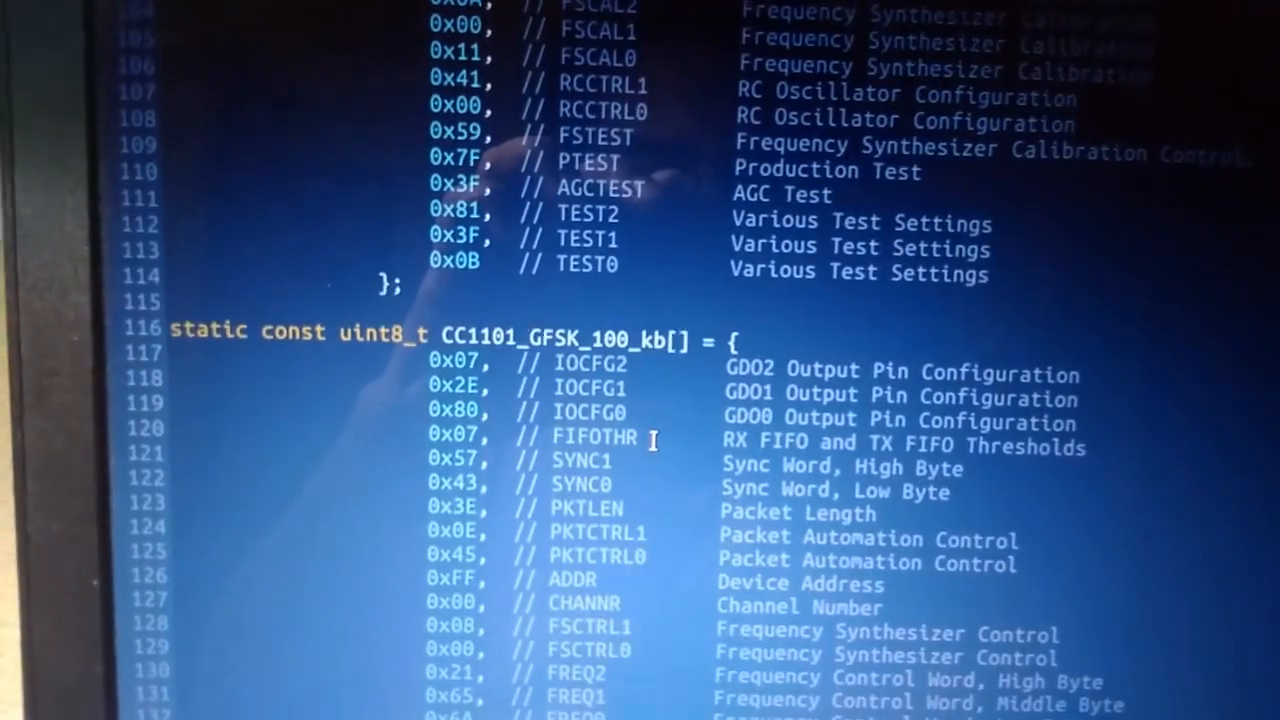
scroll("down", 3)
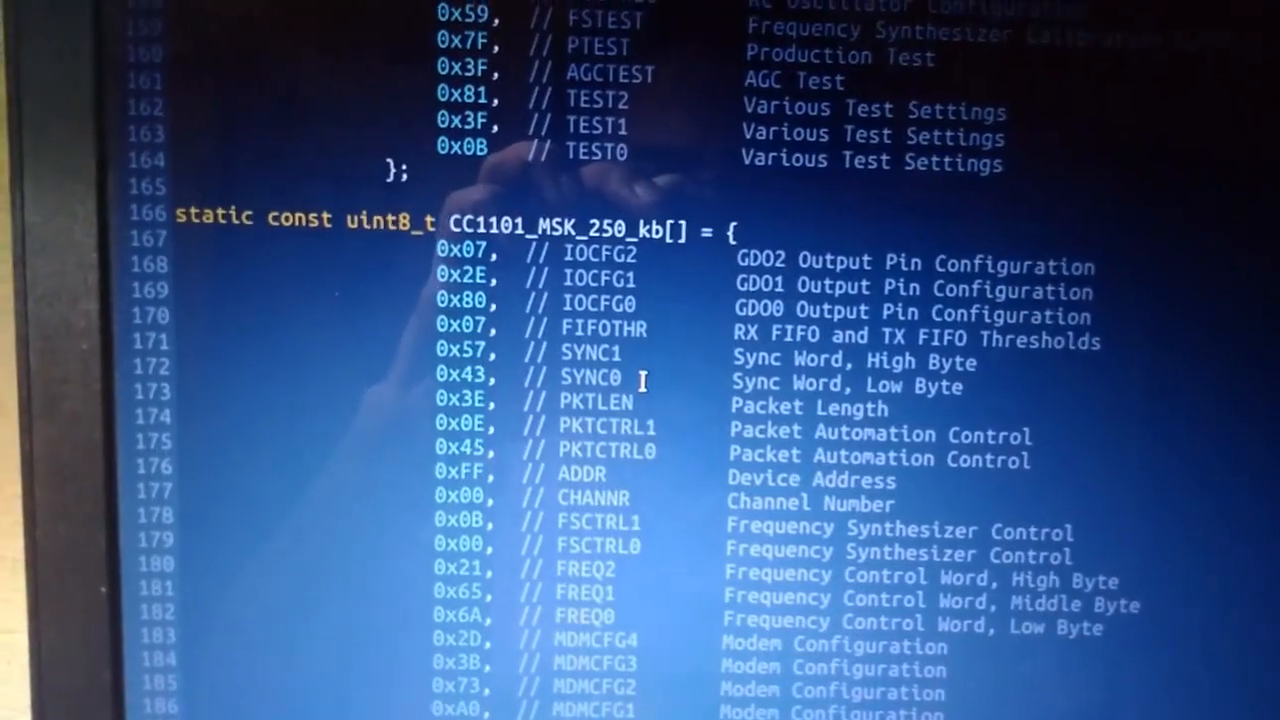
scroll("down", 3)
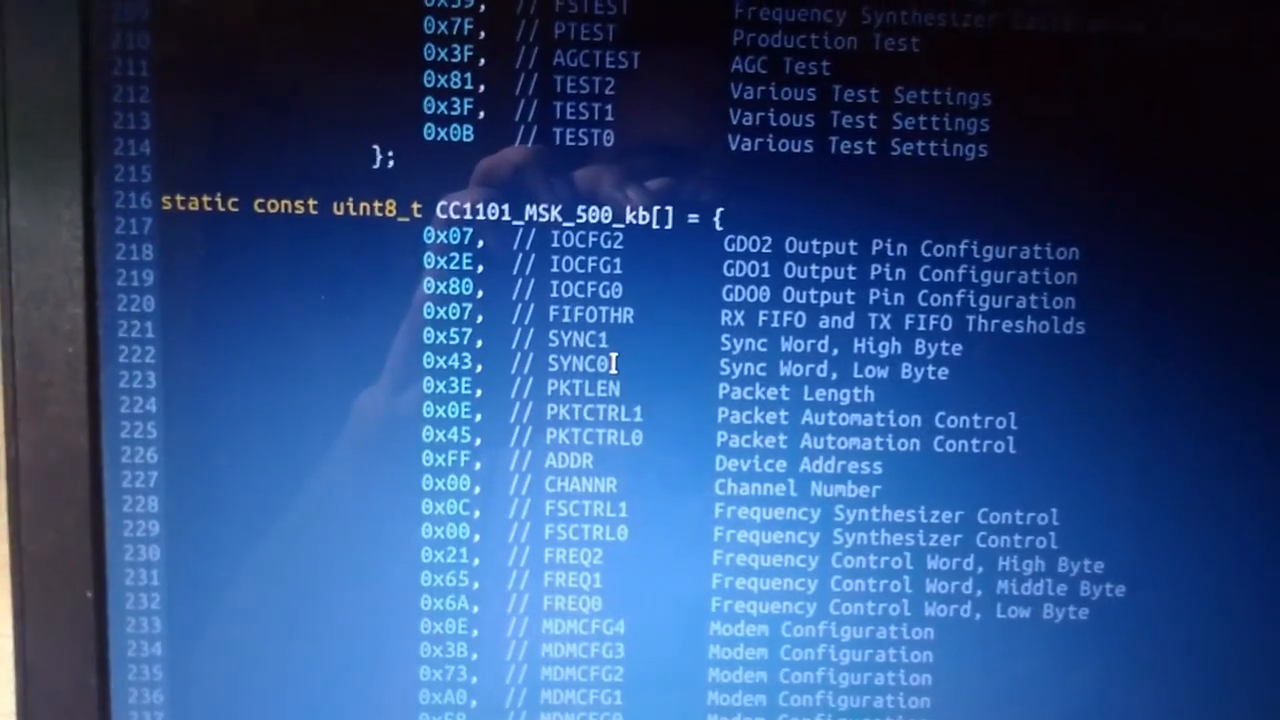
scroll("down", 3)
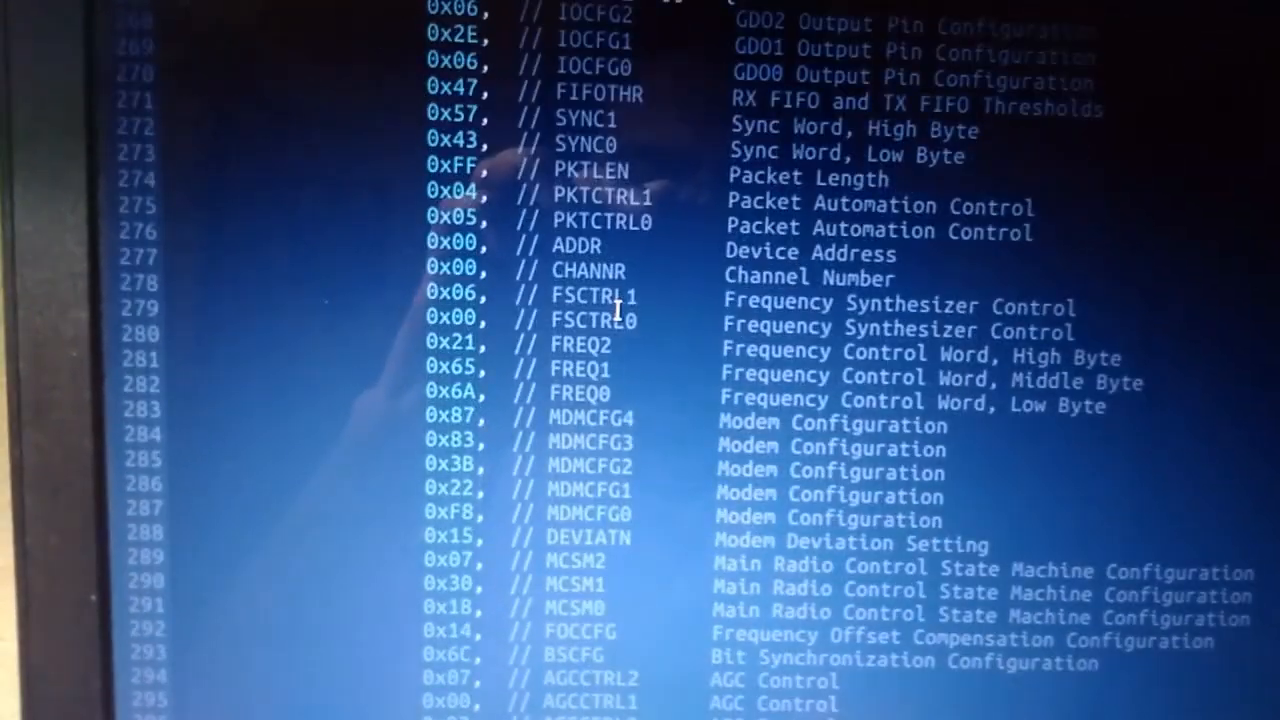
scroll("down", 3)
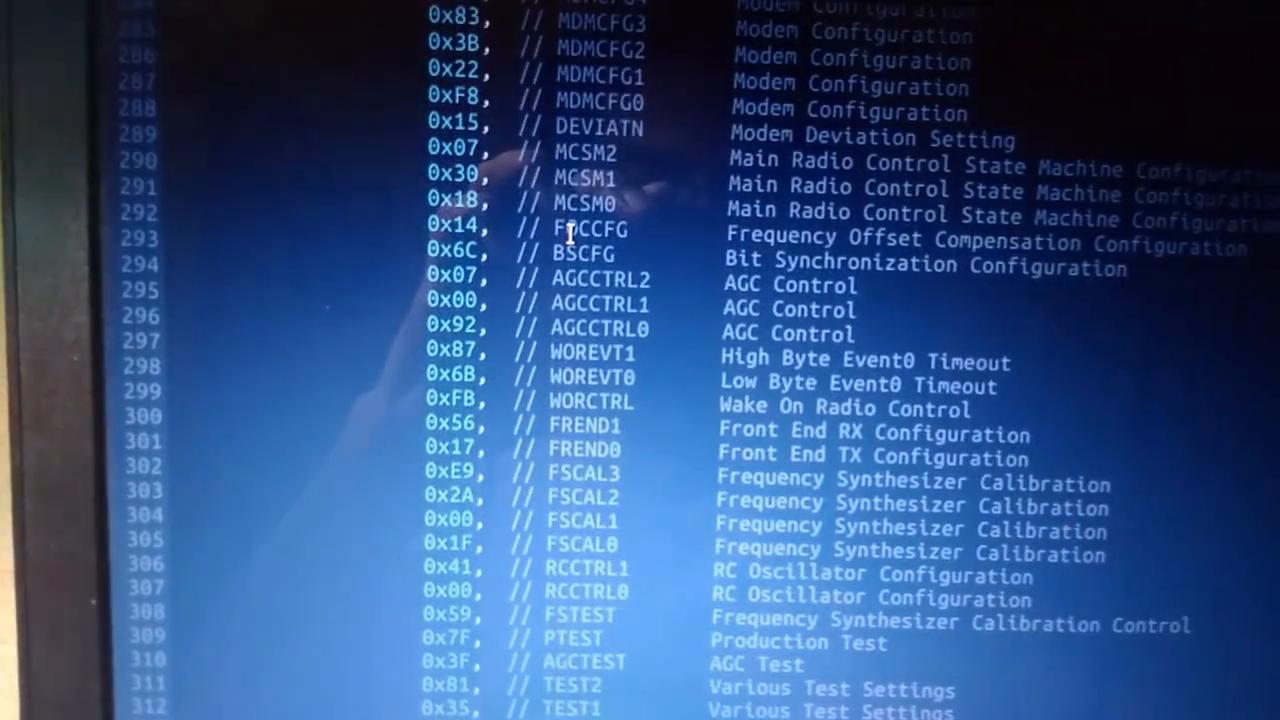
scroll("down", 3)
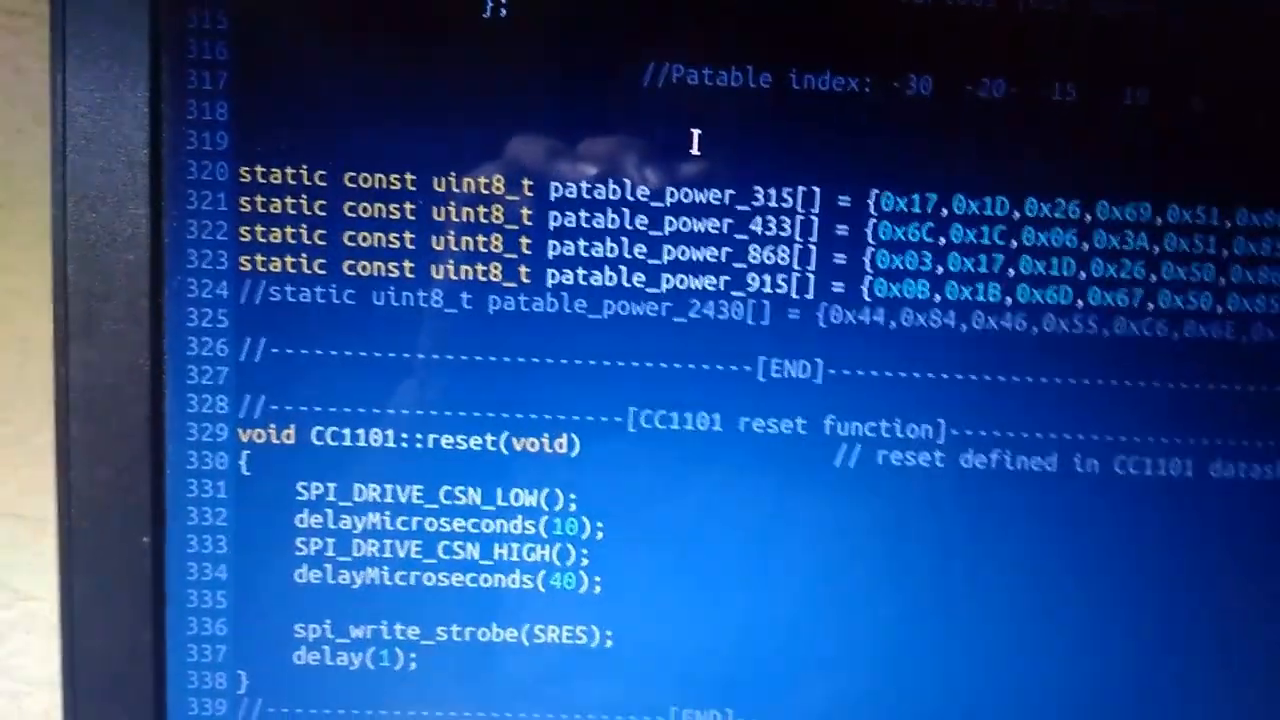
scroll("down", 3)
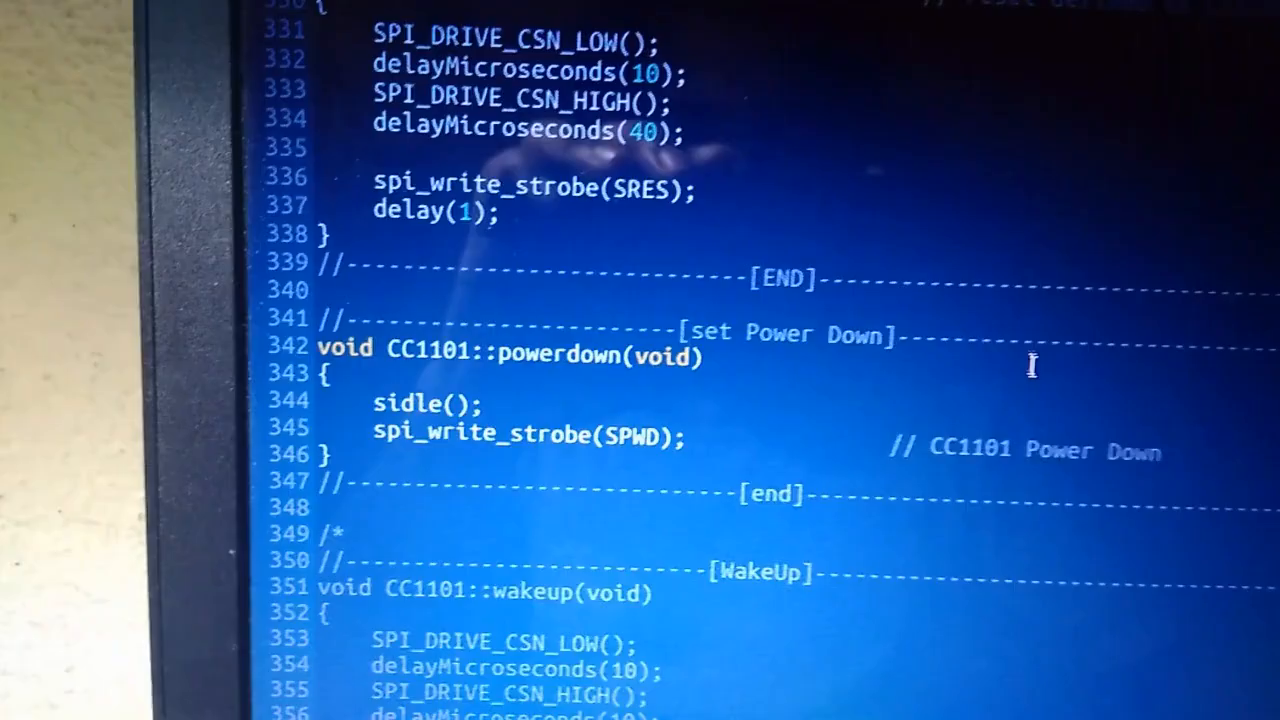
scroll("down", 3)
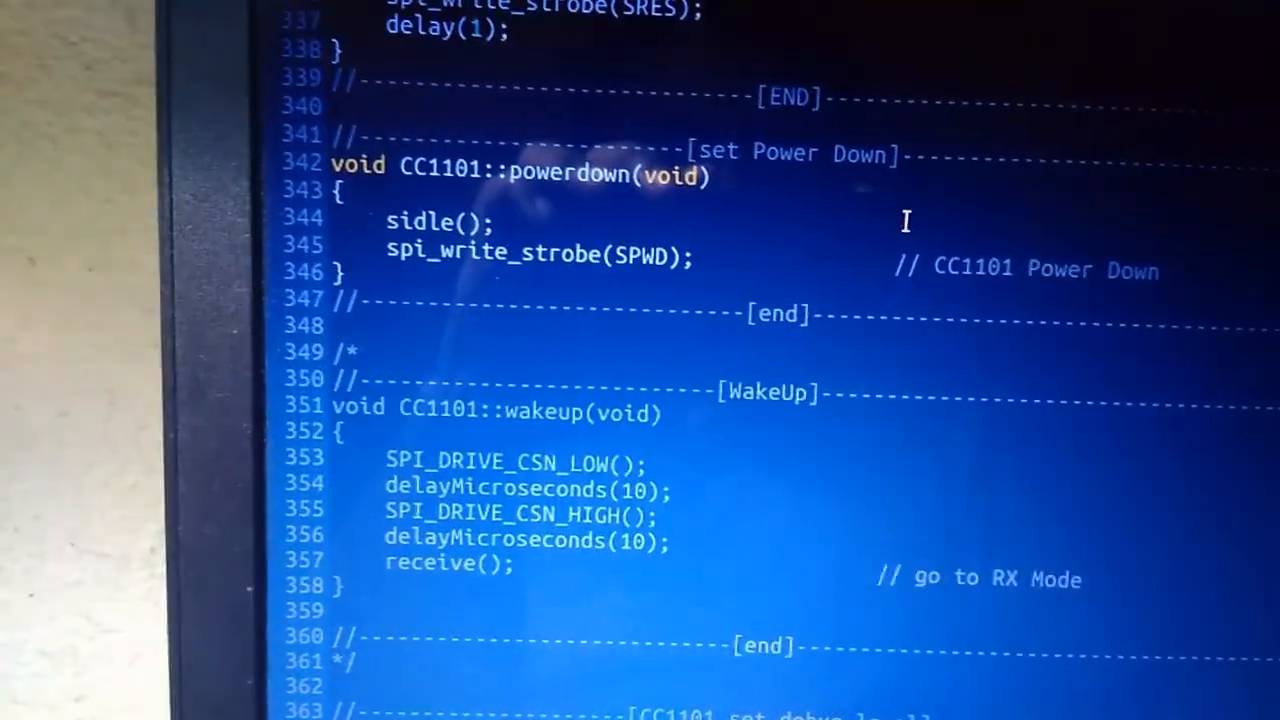
scroll("down", 3)
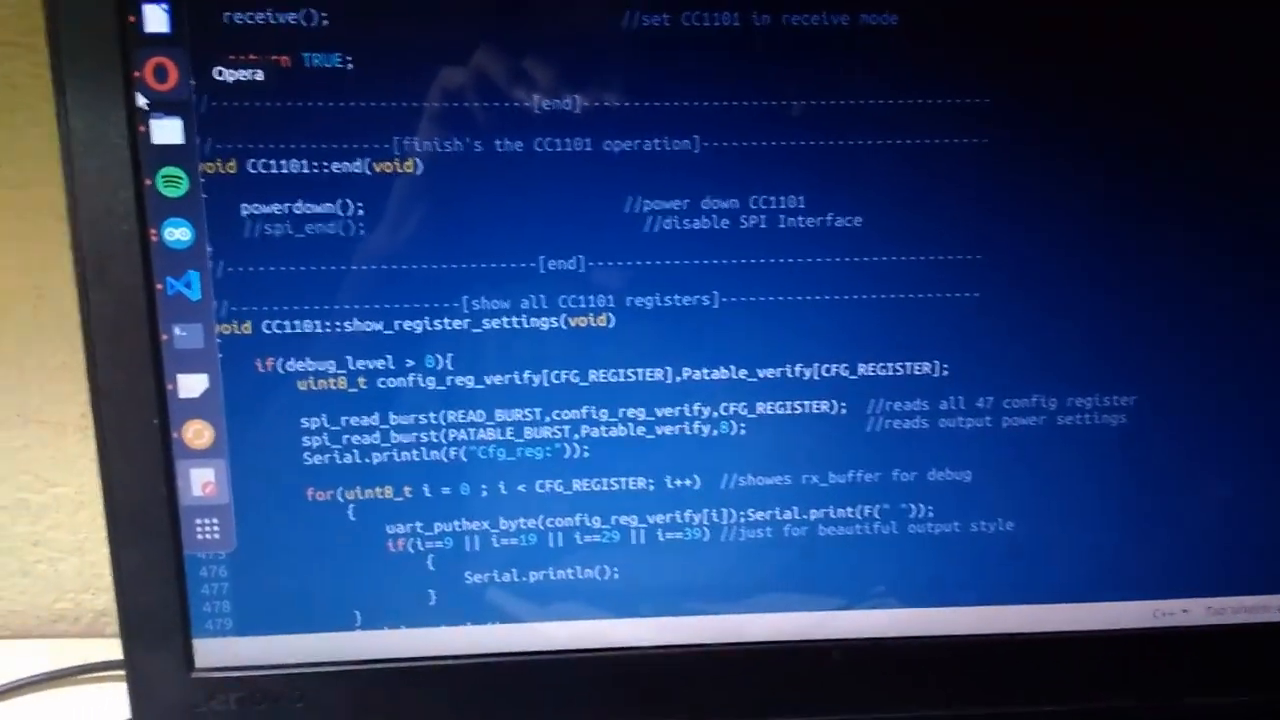
scroll("up", 3)
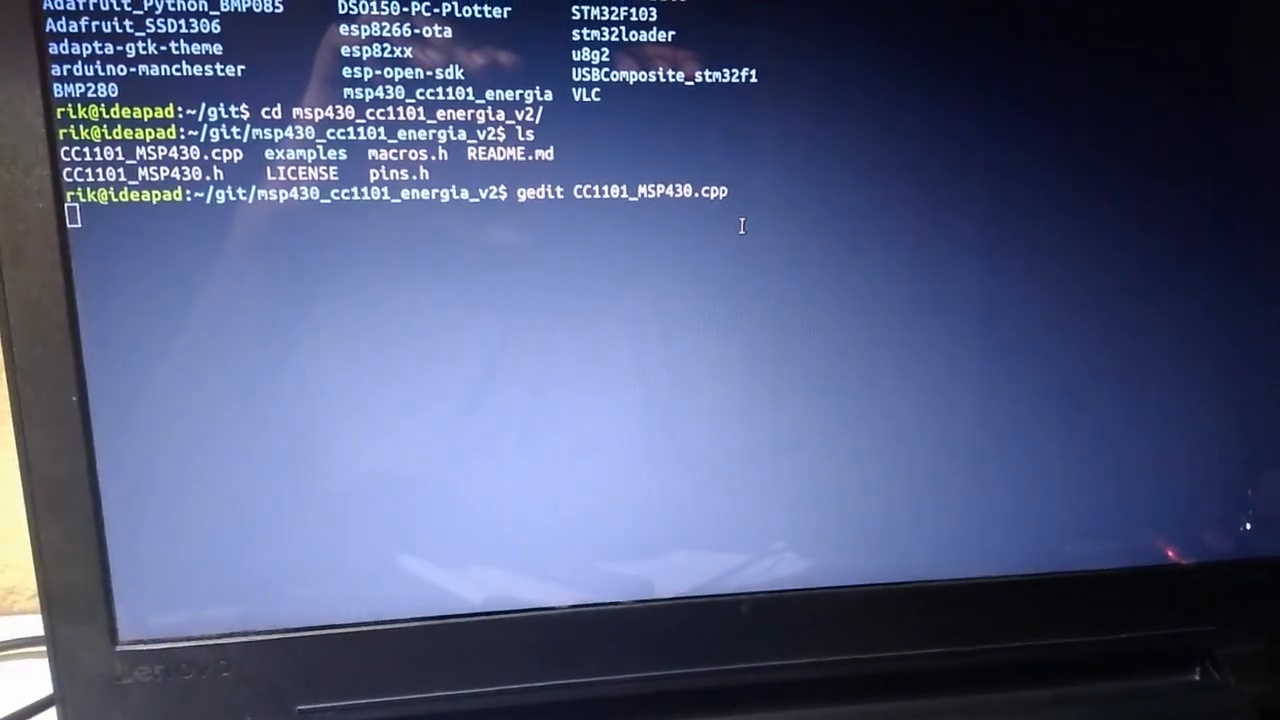
Step: Run gedit on the CC1101_MSP430.h header file
type("gedit CC1101_MSP430.")
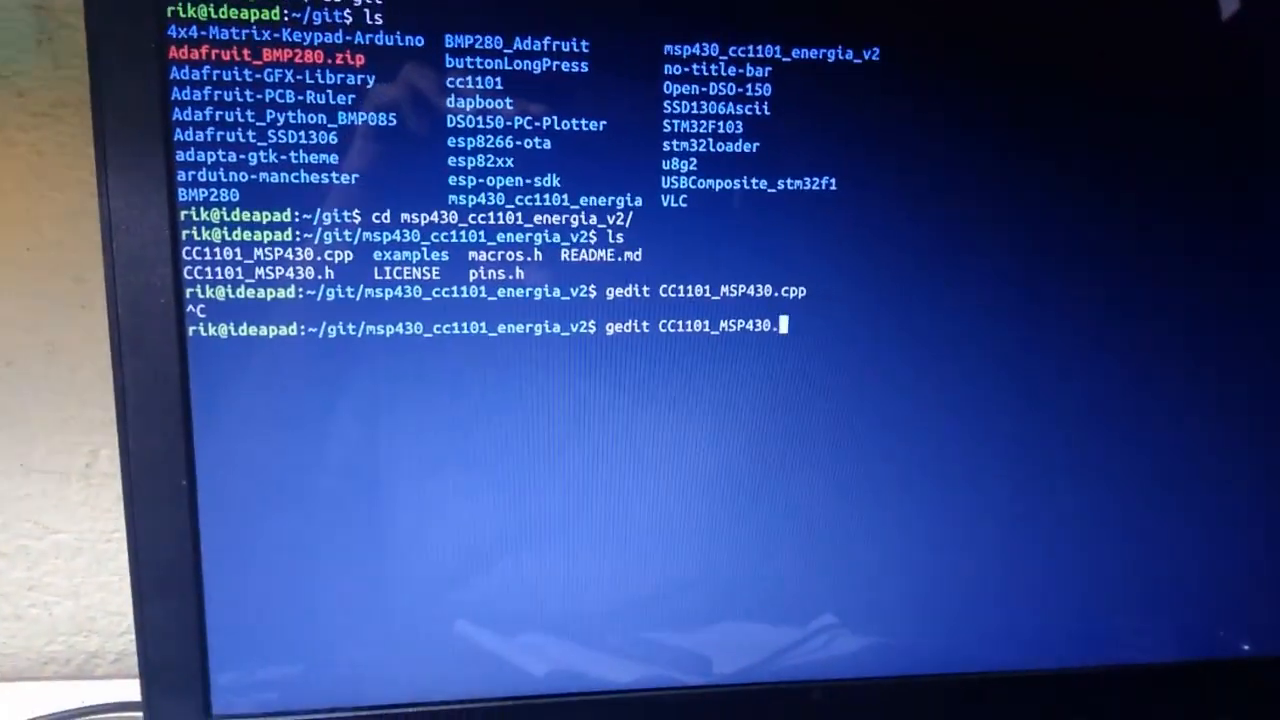
key("Return")
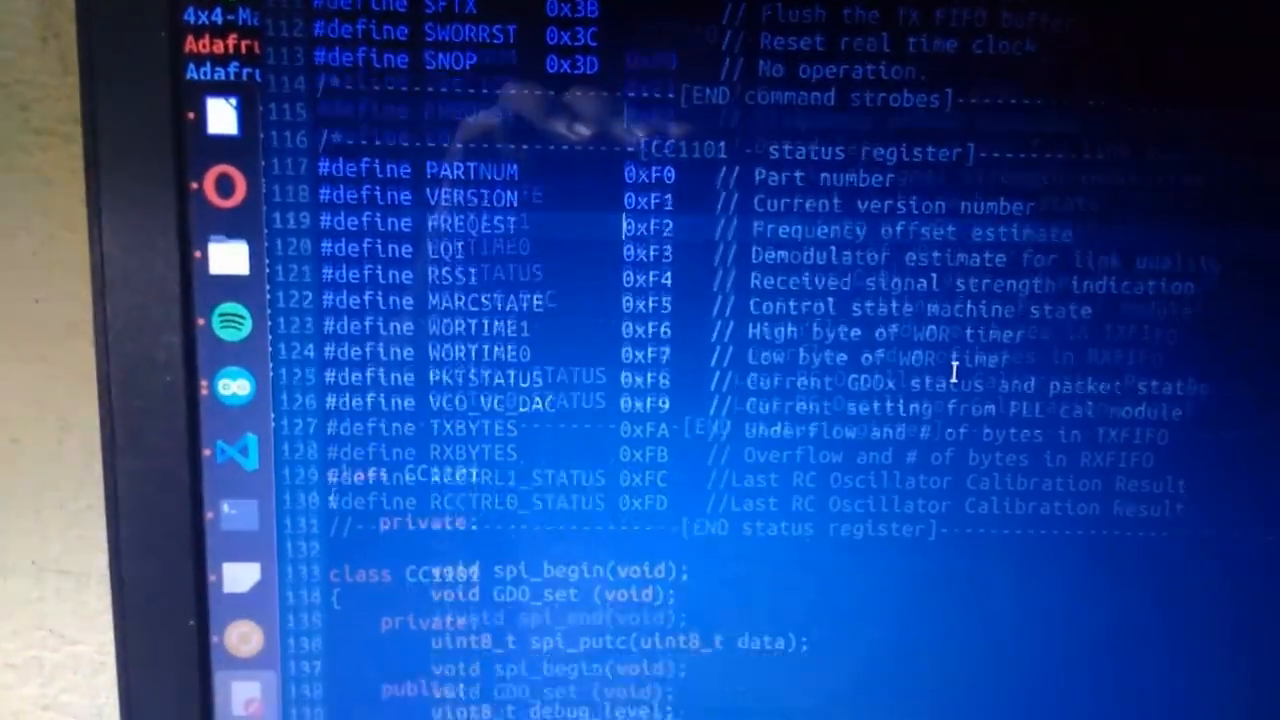
scroll("down", 3)
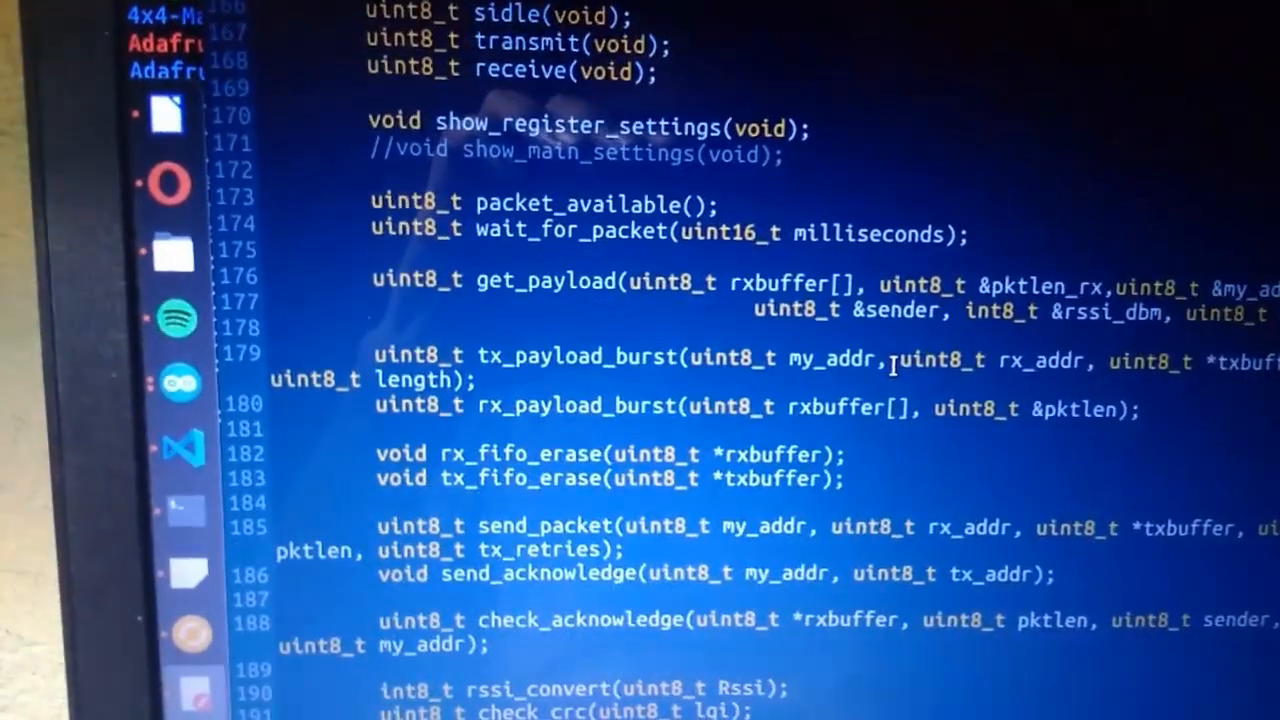
scroll("down", 3)
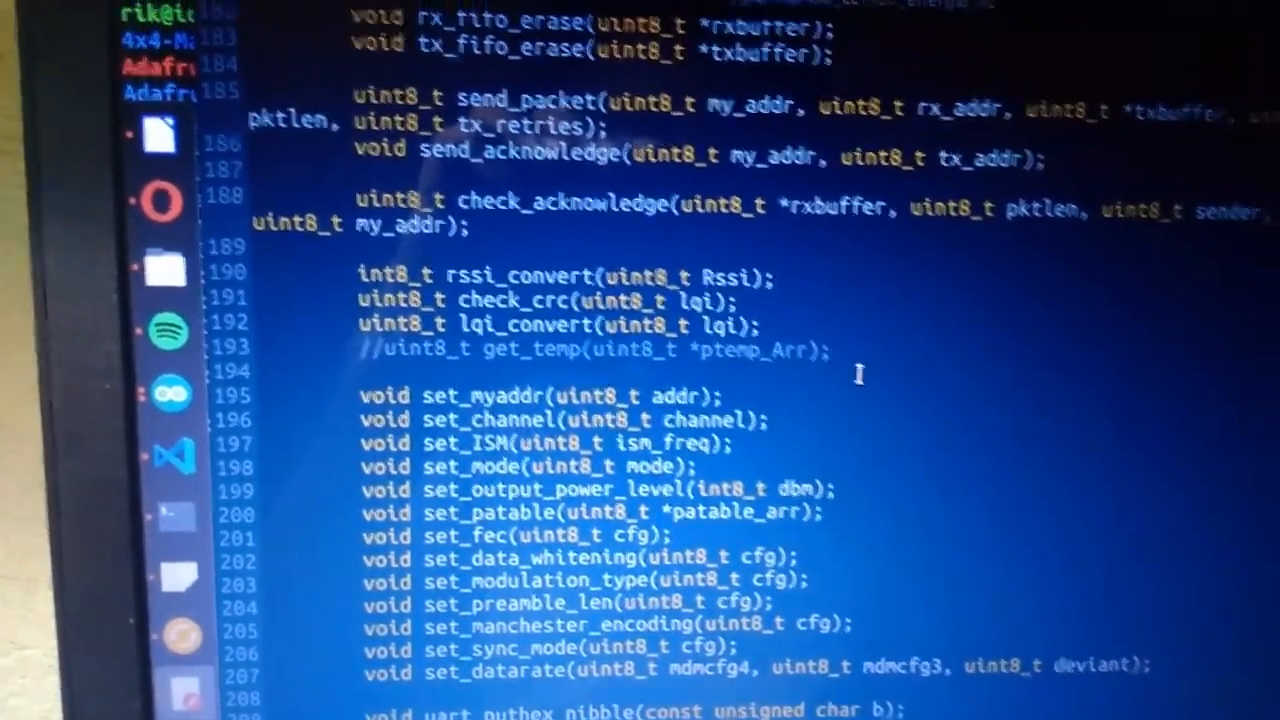
scroll("up", 3)
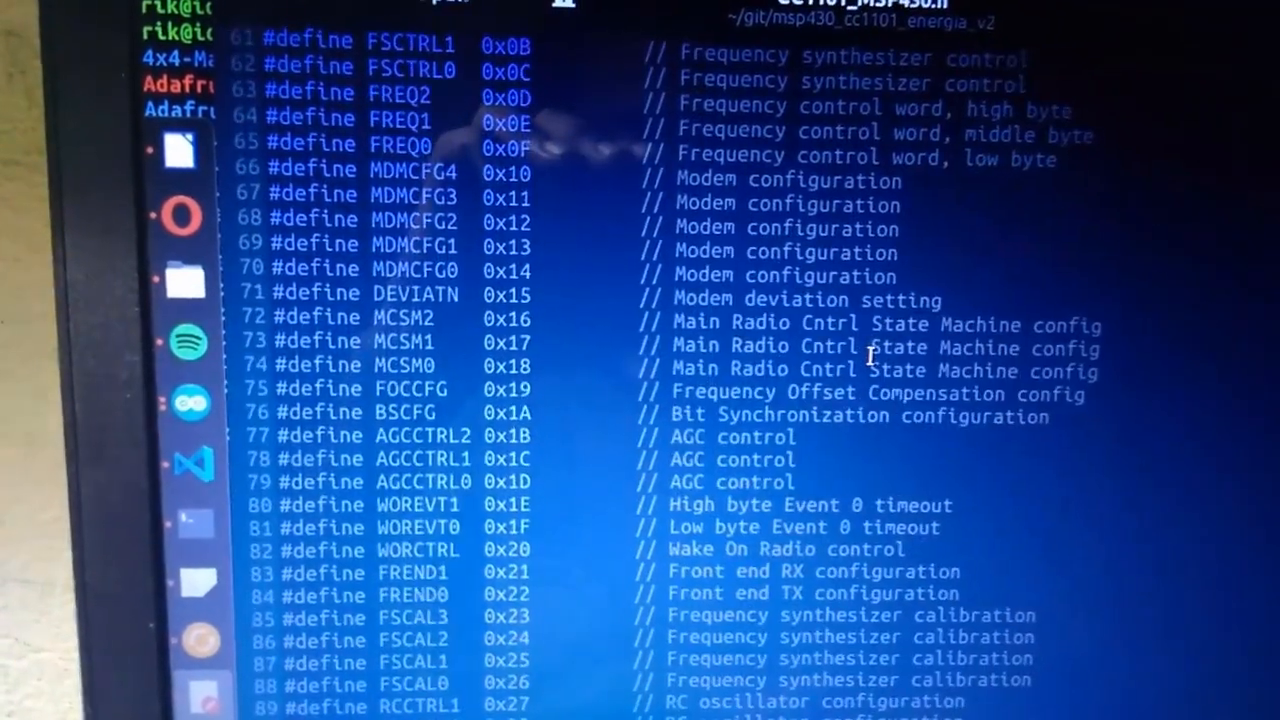
scroll("up", 3)
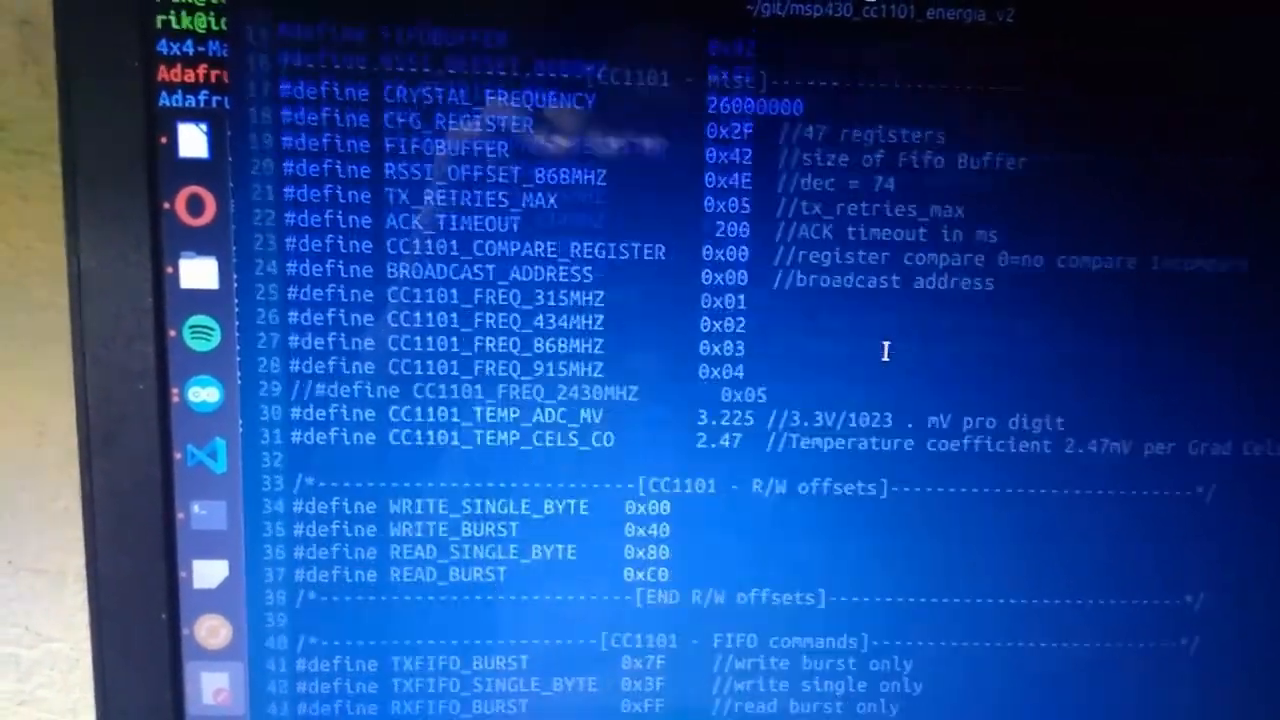
scroll("down", 3)
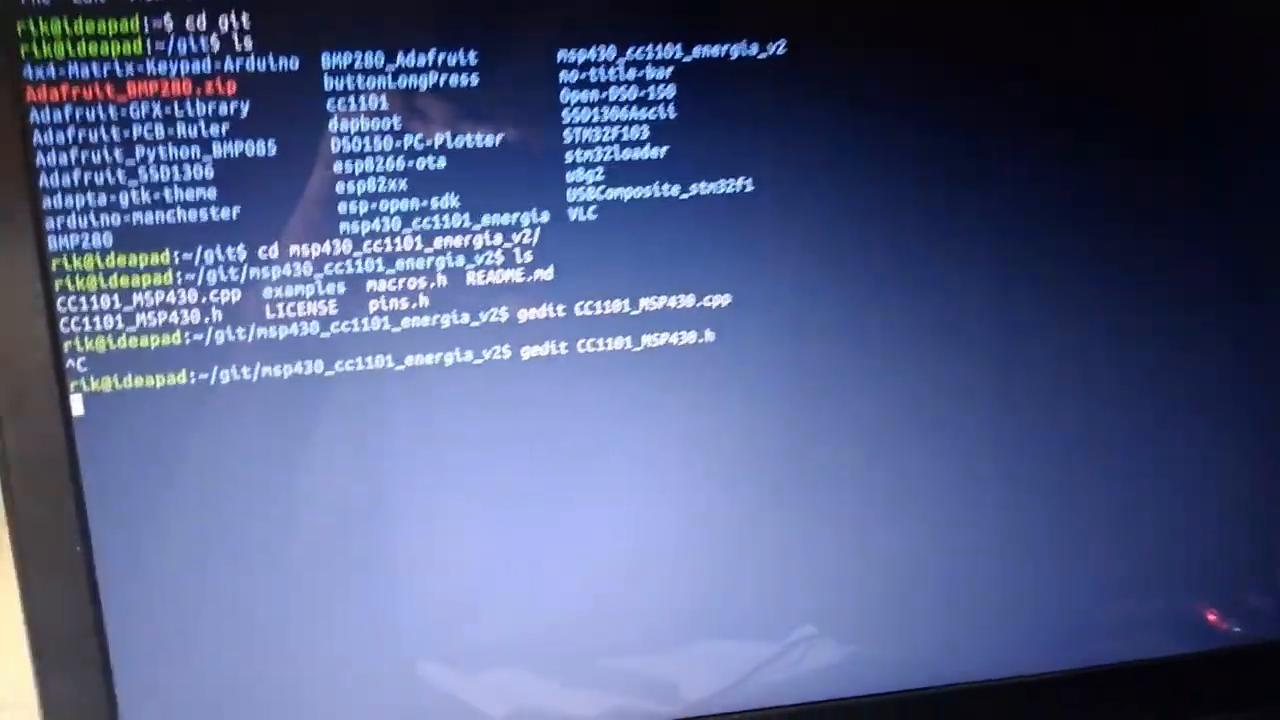
Step: Stop the header's gedit session and open pins.h in gedit
key("ctrl+c")
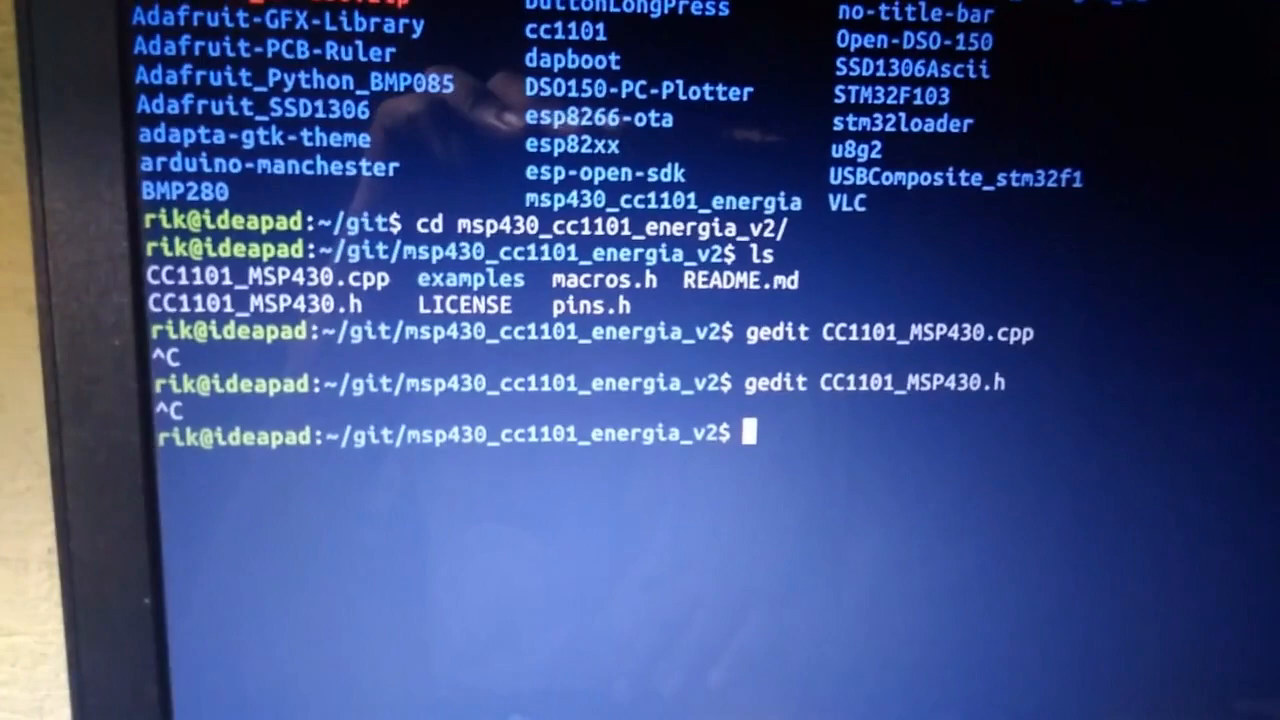
type("gedit")
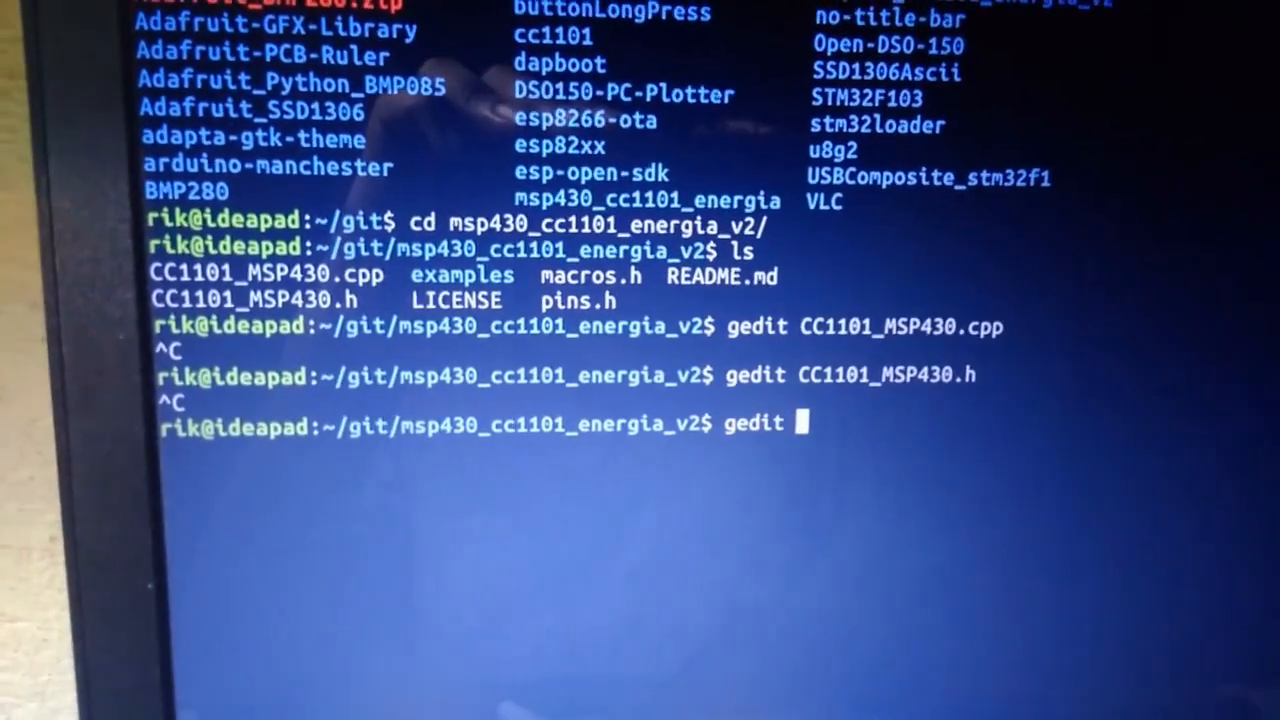
type("pins.h")
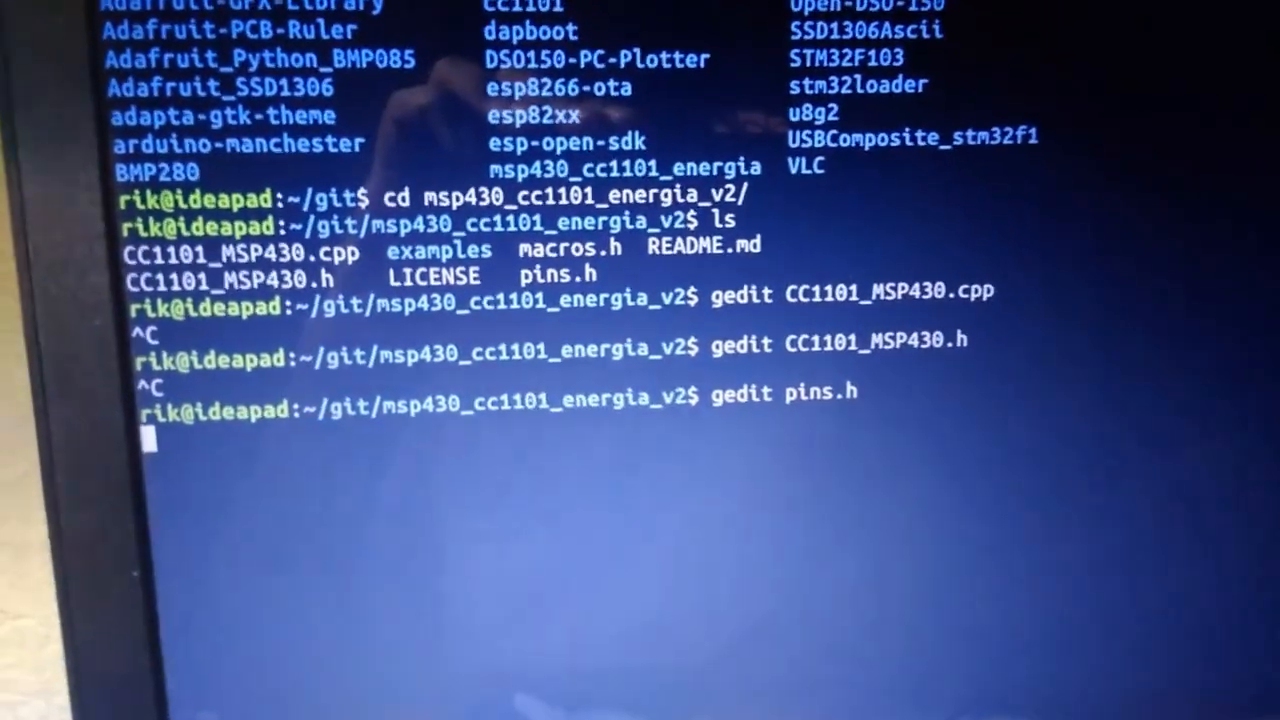
key("Return")
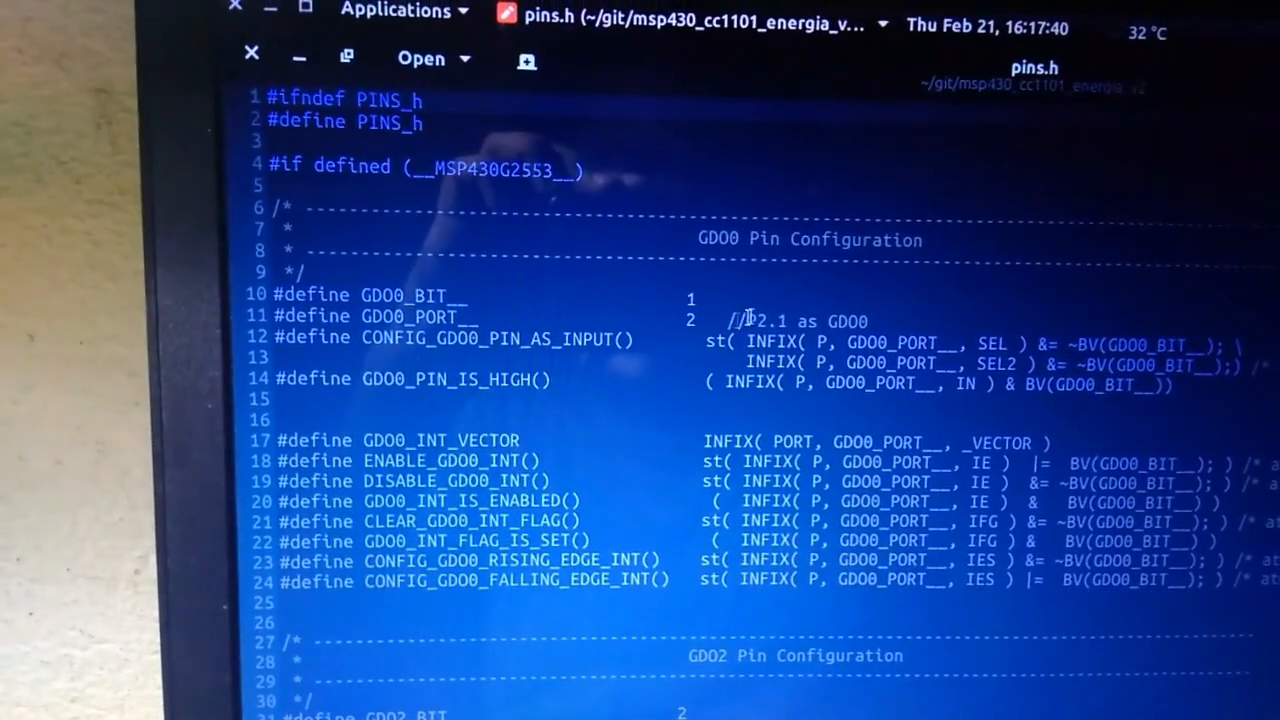
scroll("down", 3)
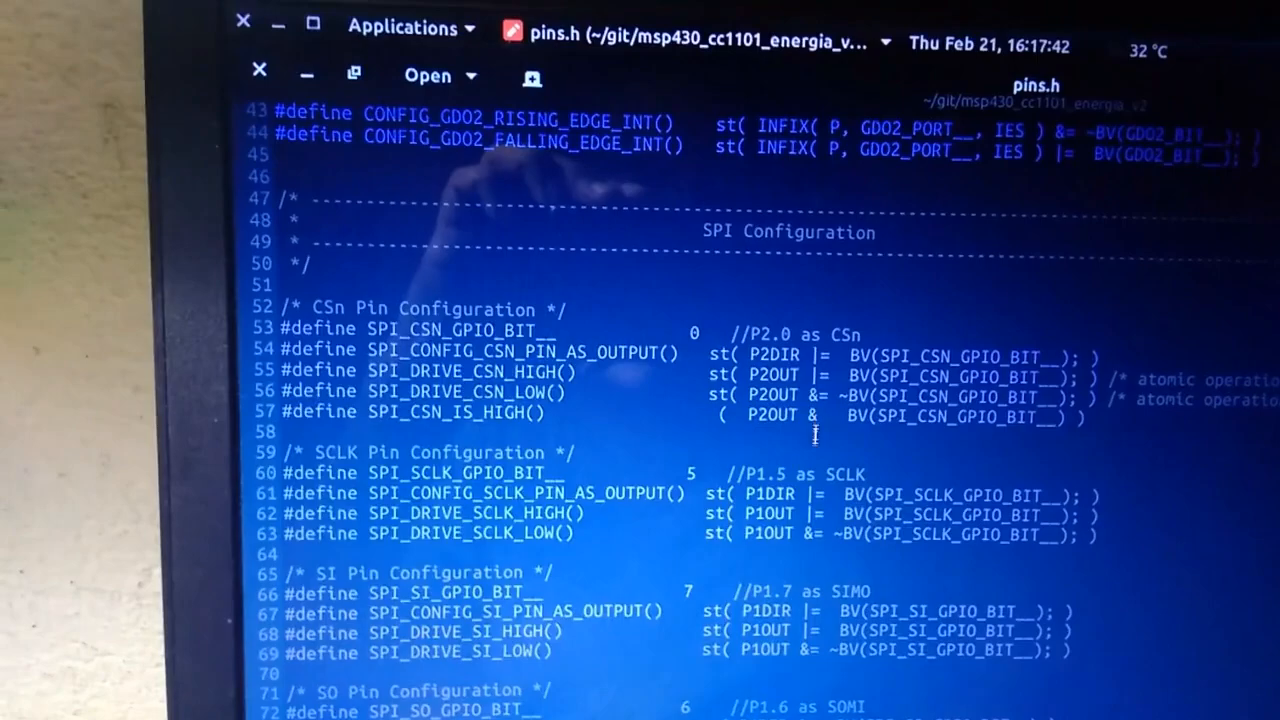
scroll("down", 3)
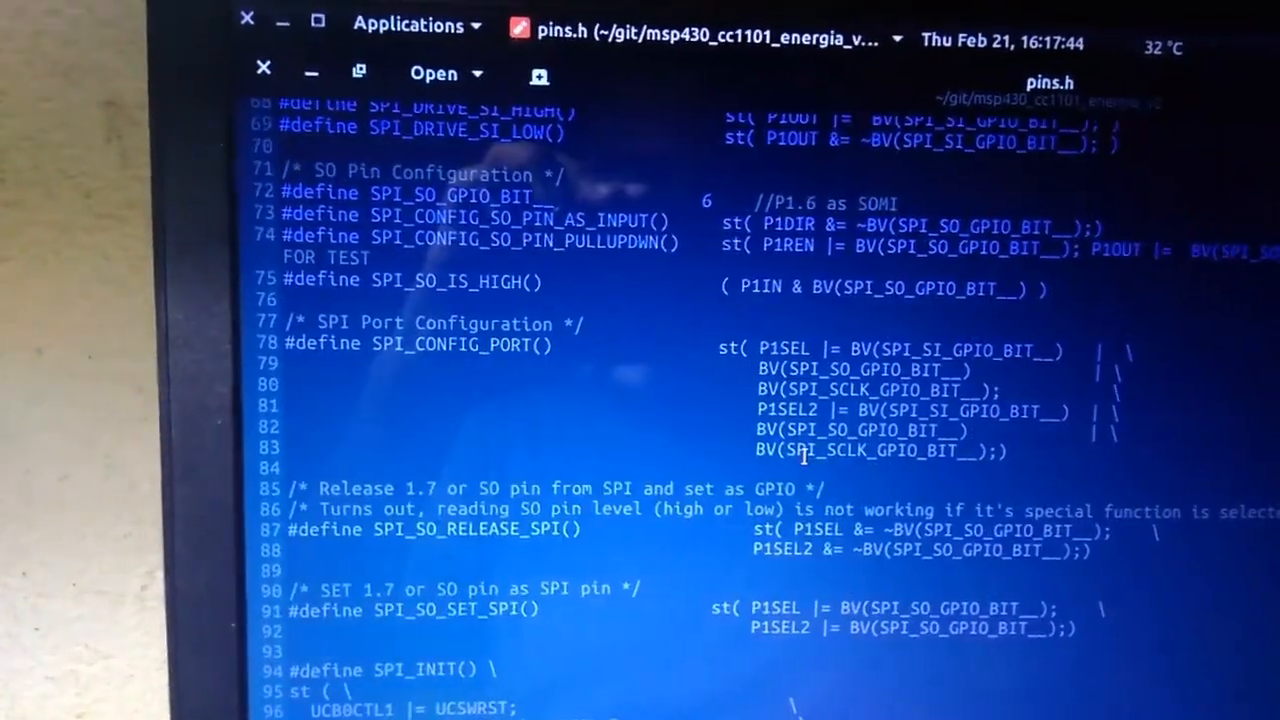
scroll("down", 3)
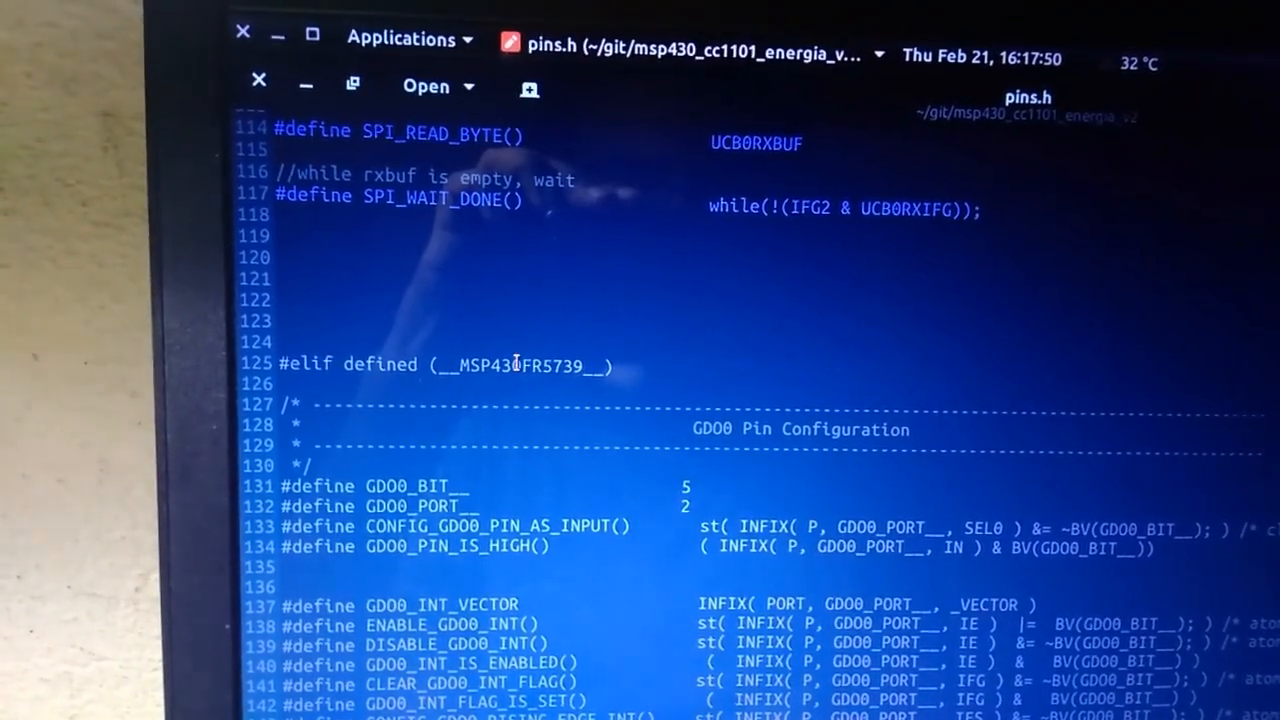
scroll("down", 3)
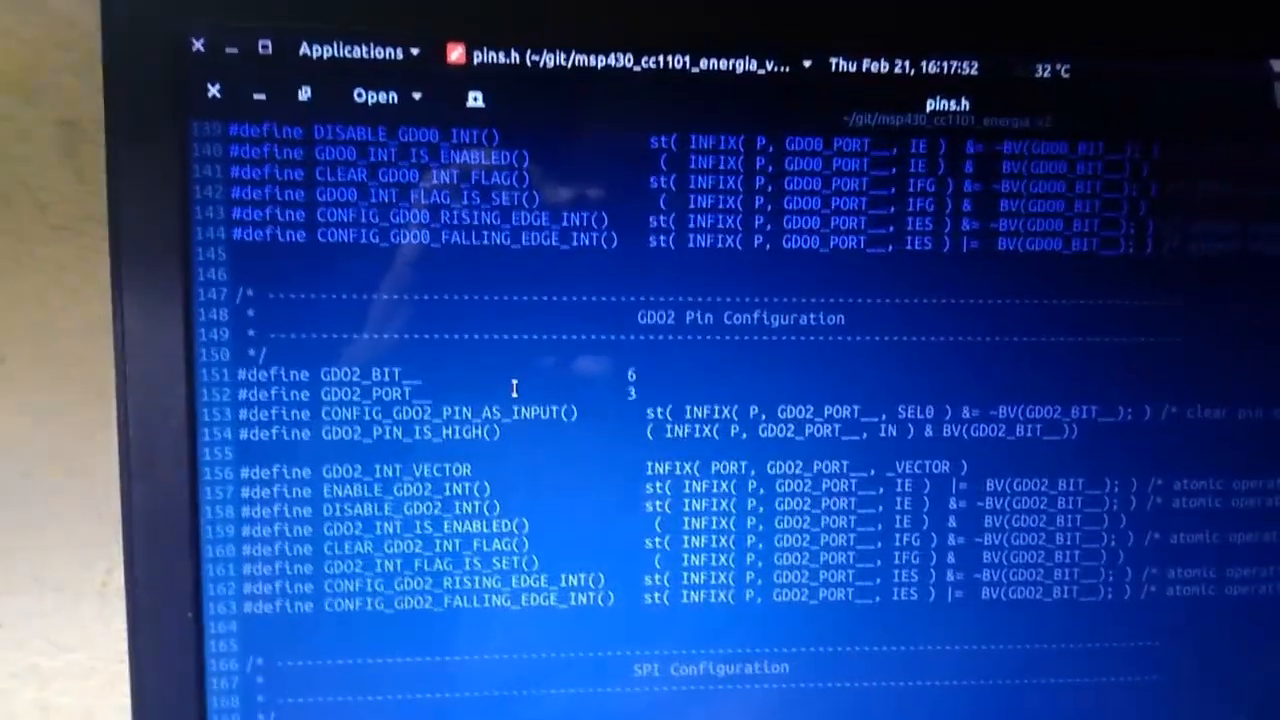
scroll("up", 3)
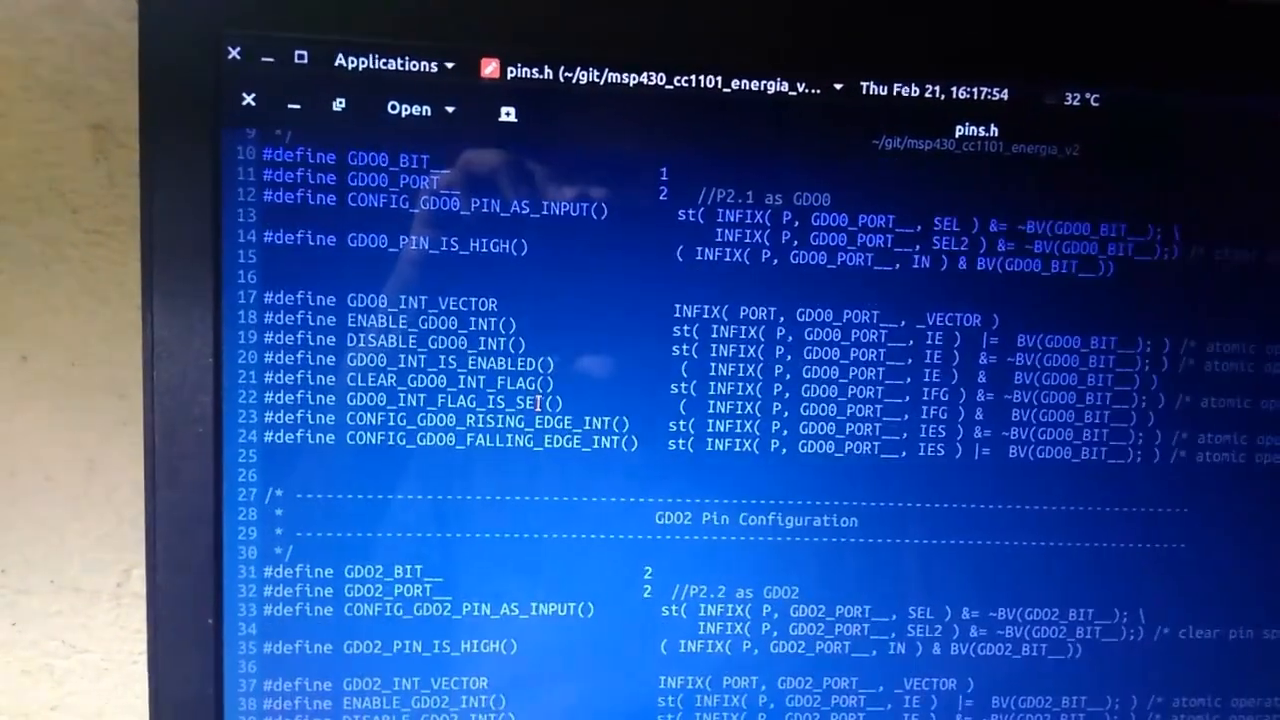
scroll("up", 3)
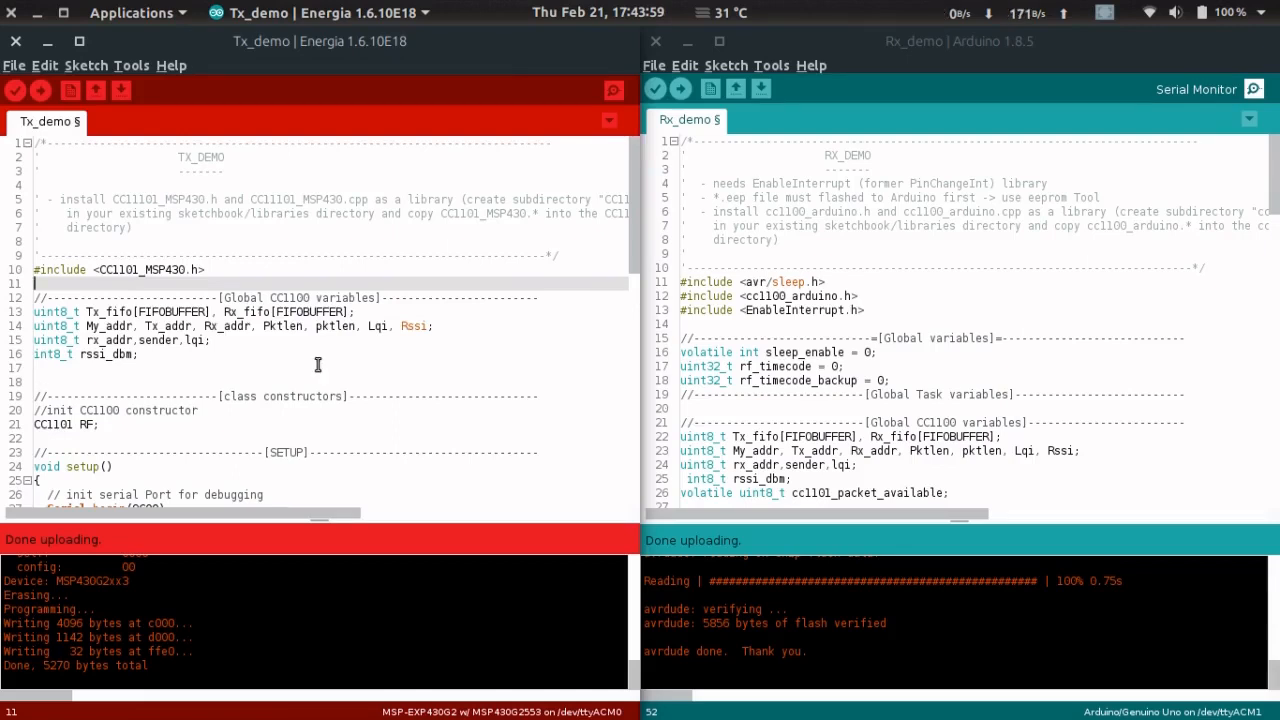
Step: Scroll through Tx_demo's CC1101 setup and timestamp-sending loop in Energia
scroll("down", 3)
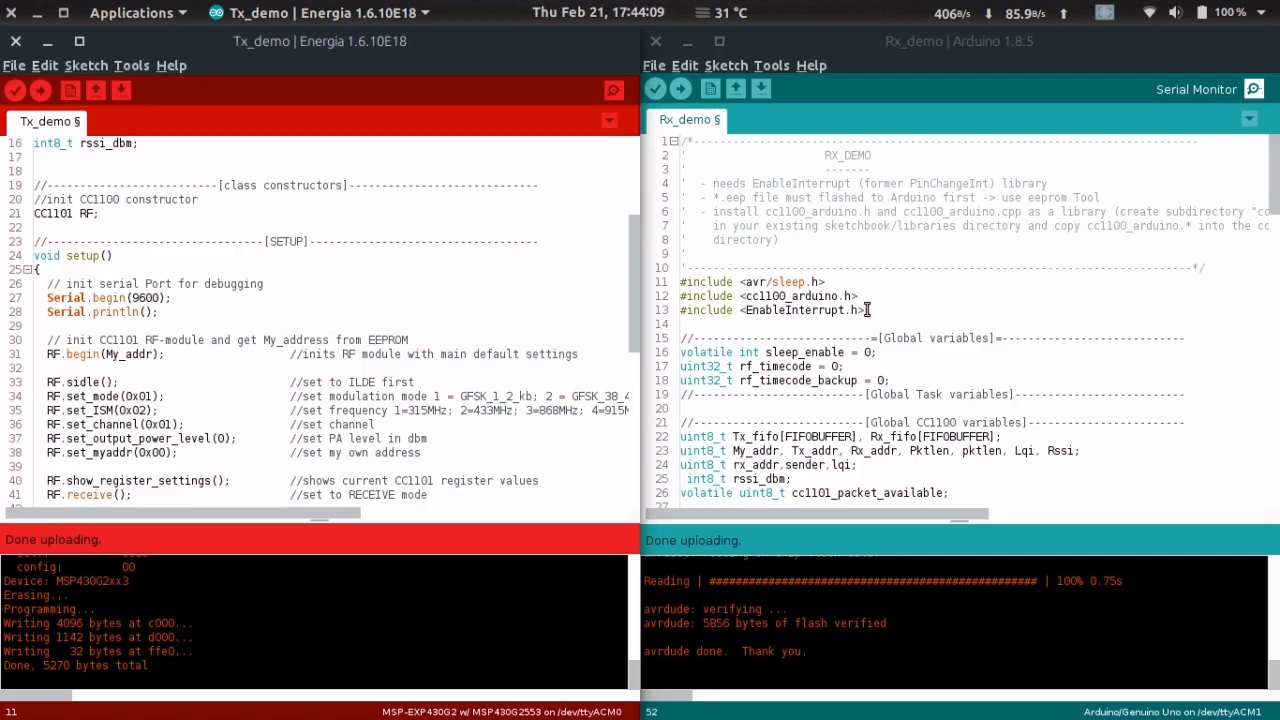
scroll("down", 3)
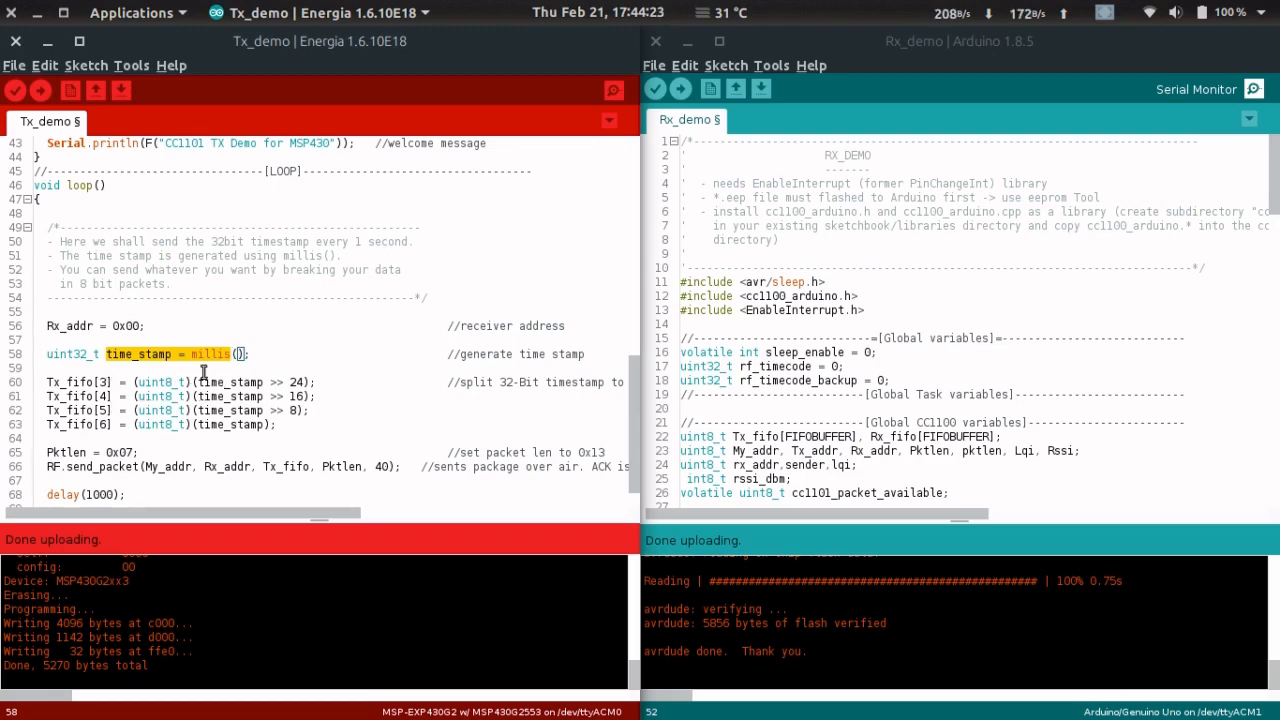
scroll("down", 3)
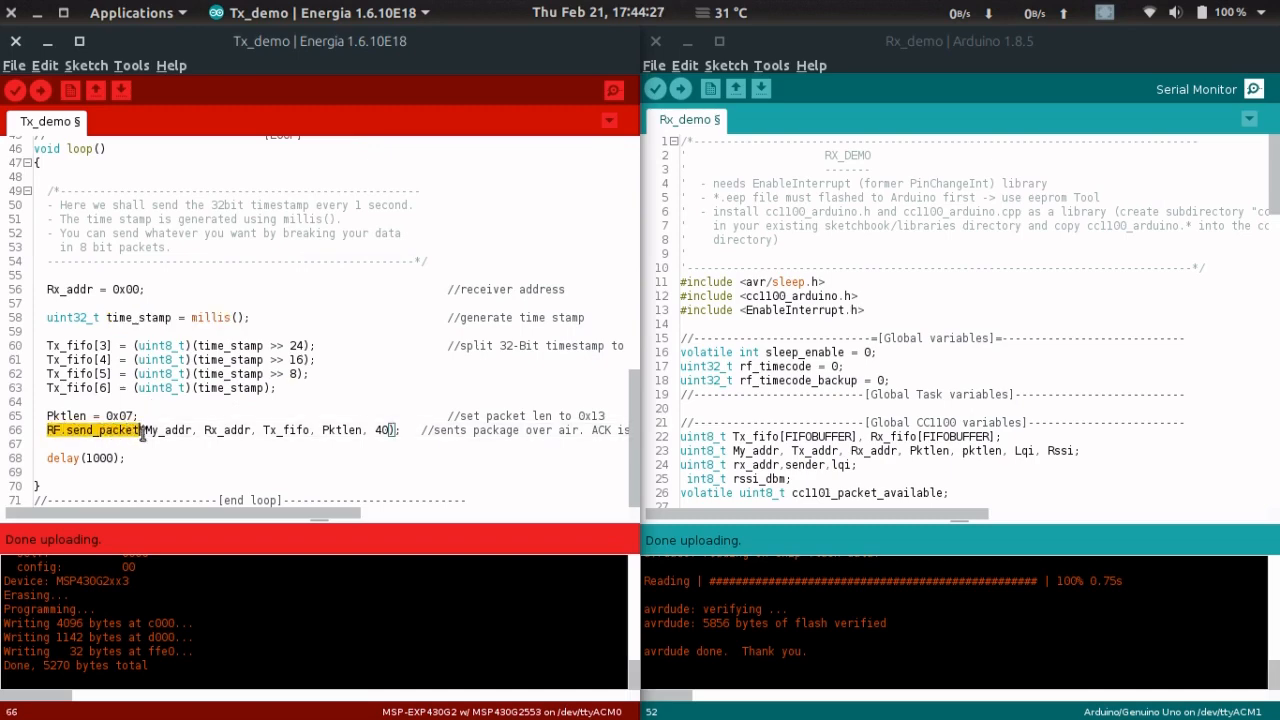
scroll("up", 3)
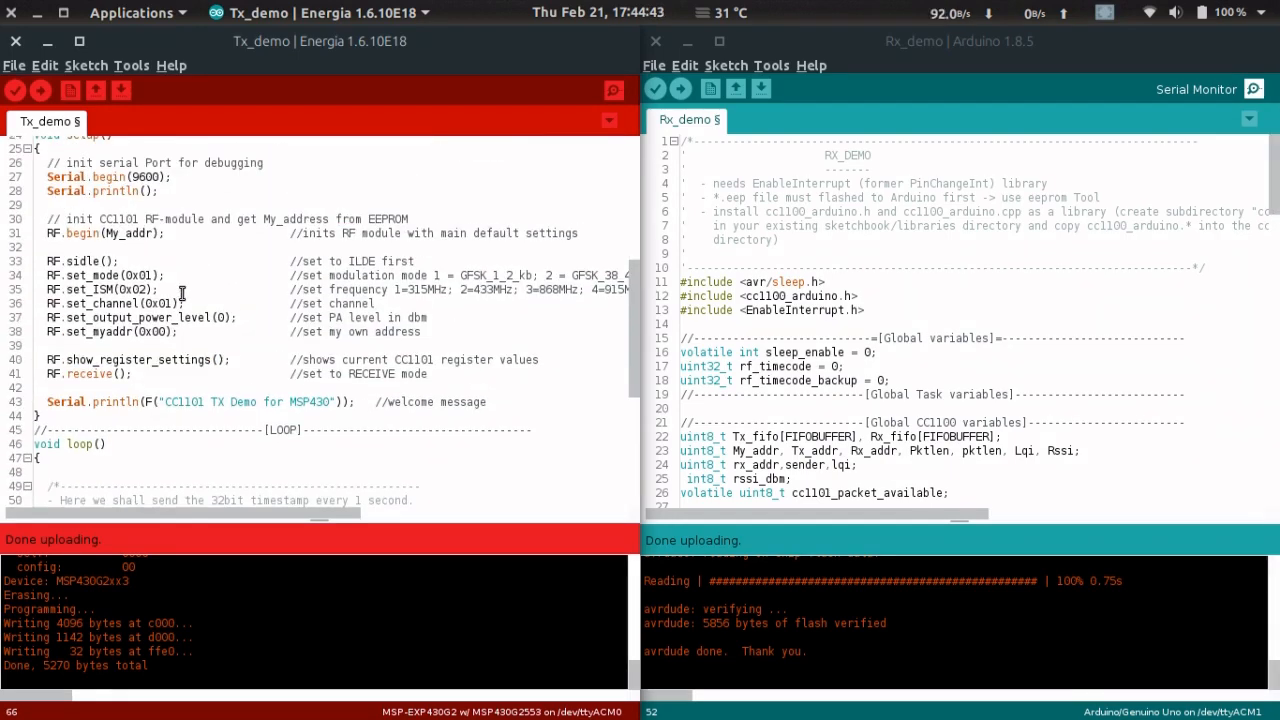
scroll("up", 3)
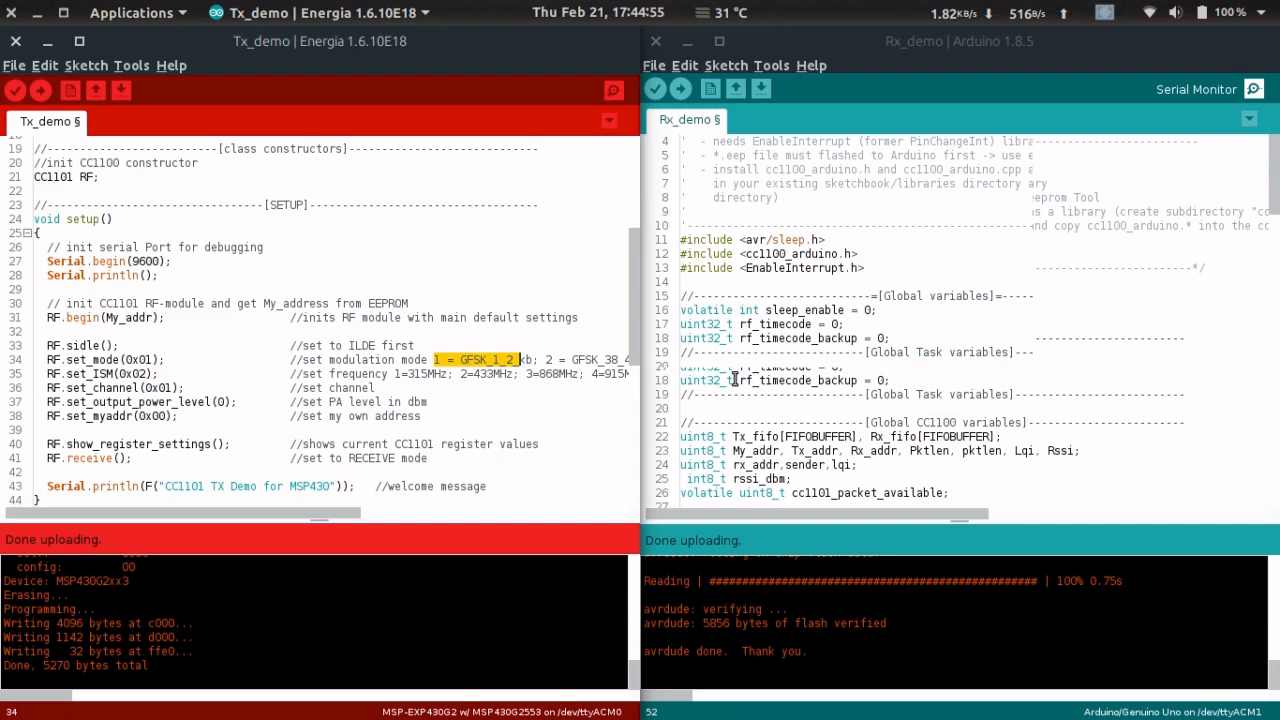
scroll("down", 3)
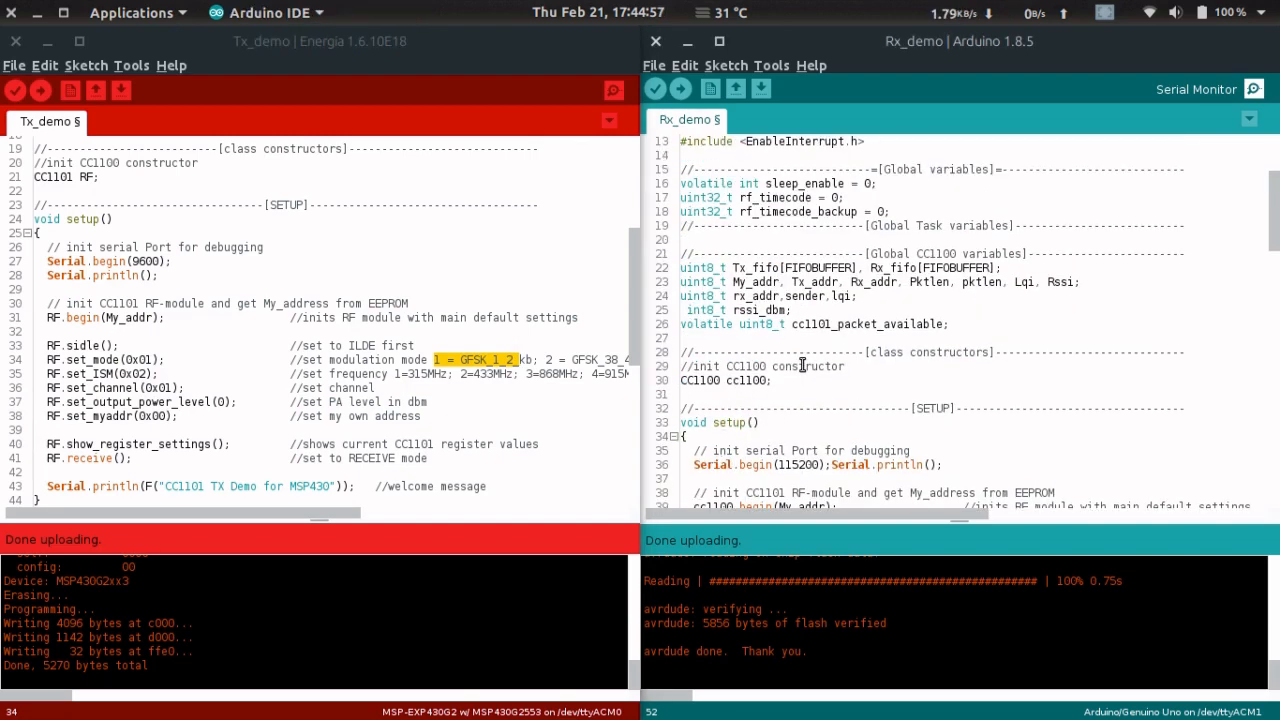
scroll("down", 3)
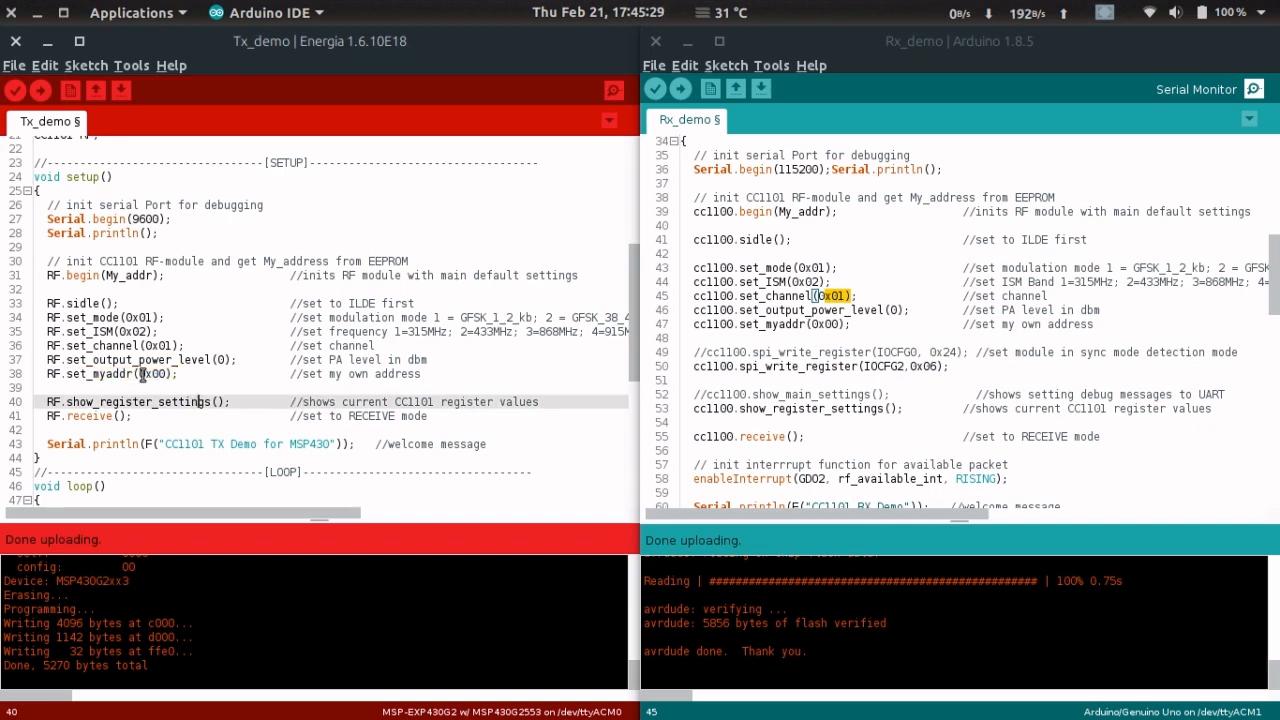
scroll("down", 3)
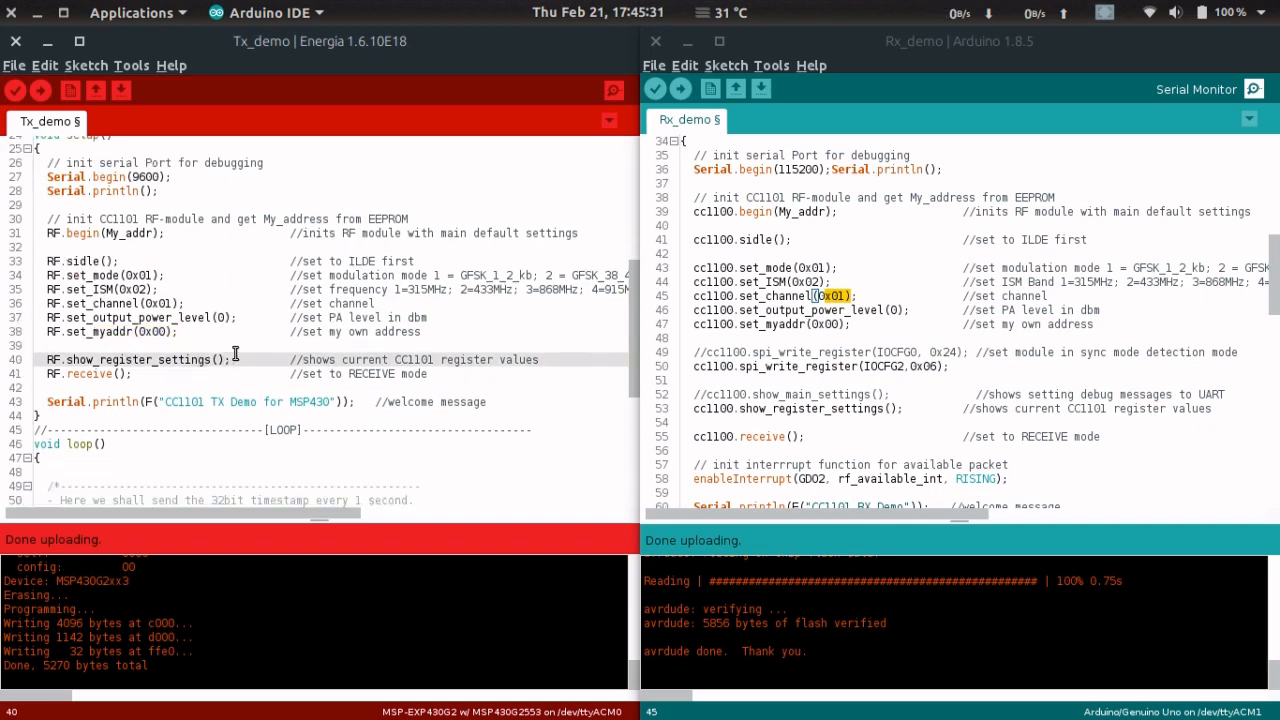
scroll("down", 3)
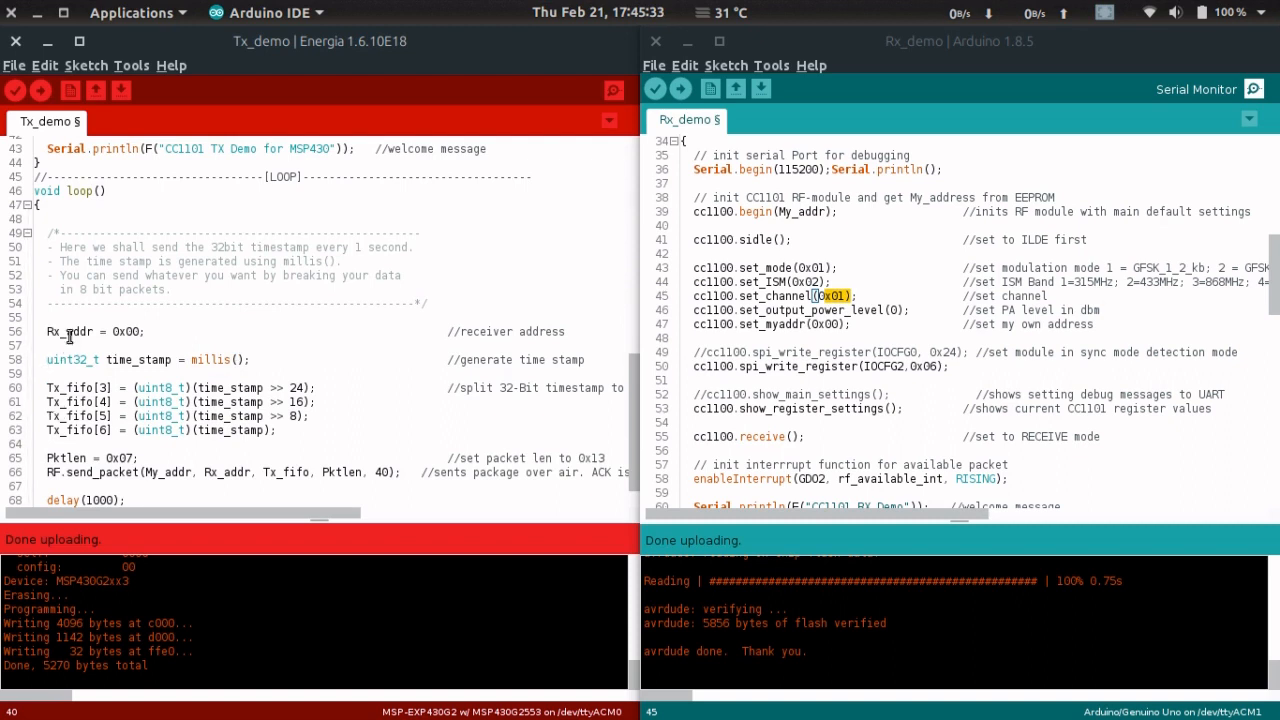
double_click(70, 331)
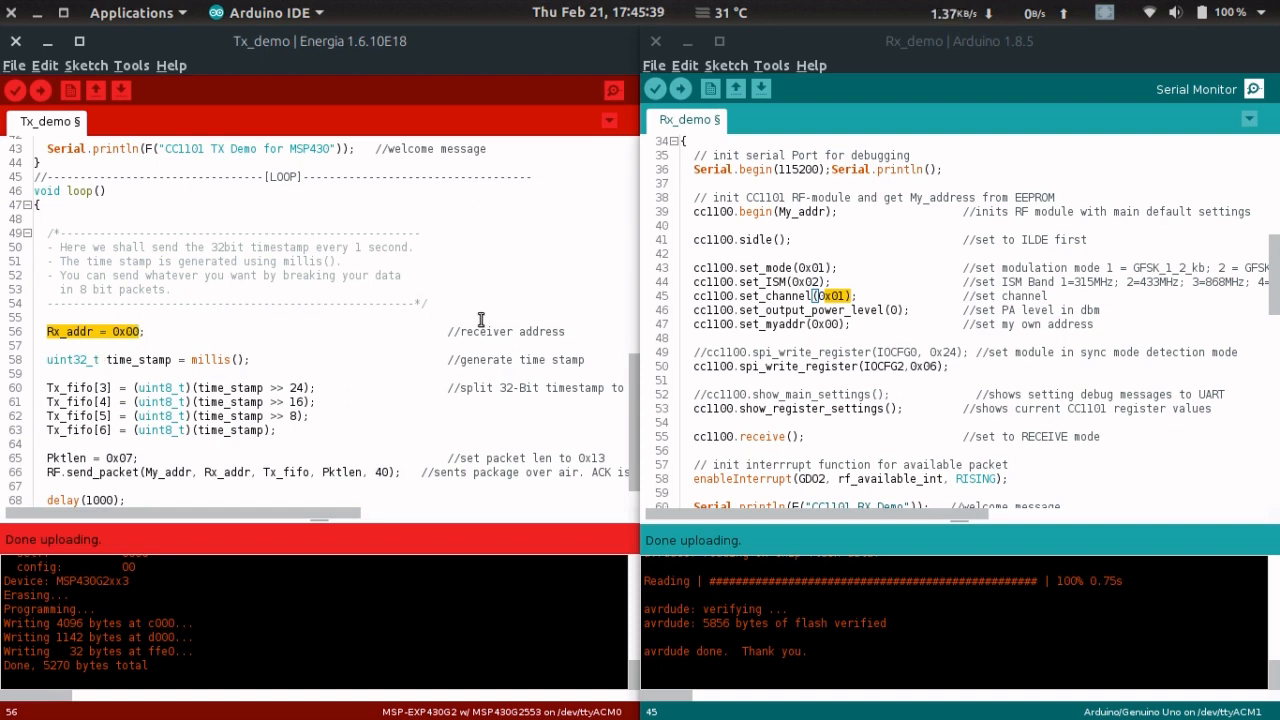
mouse_move(765, 332)
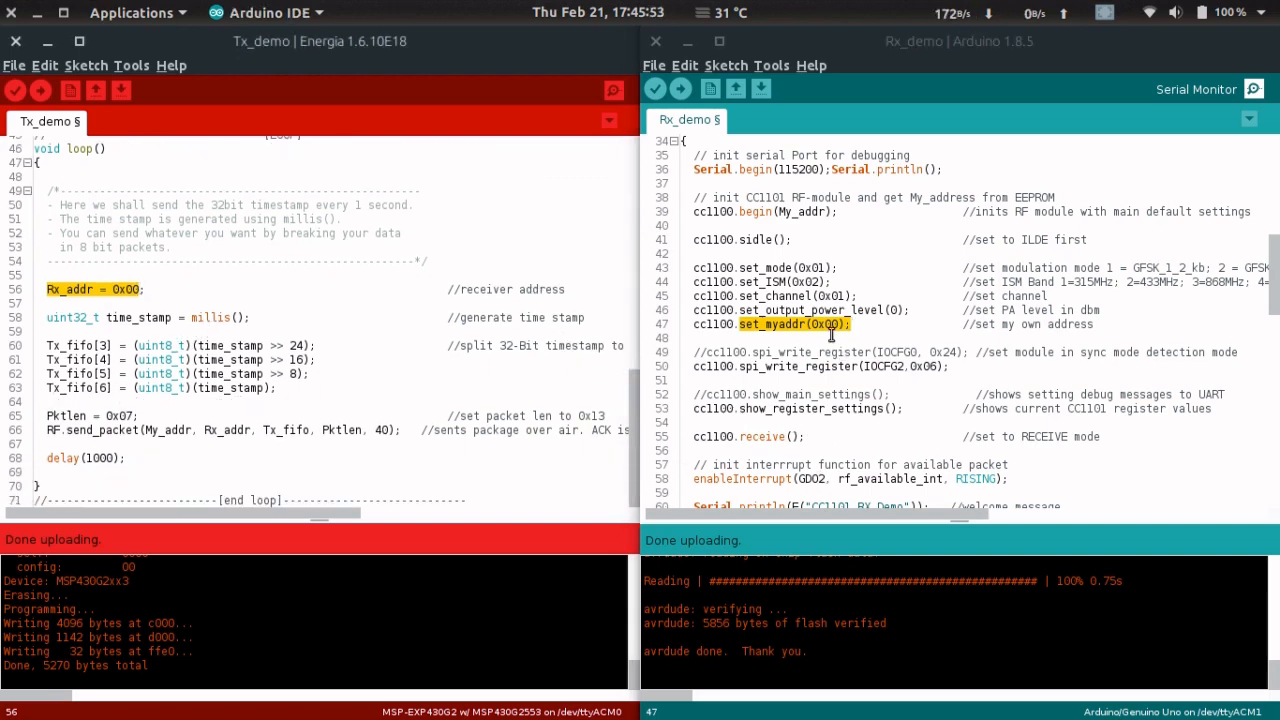
scroll("down", 3)
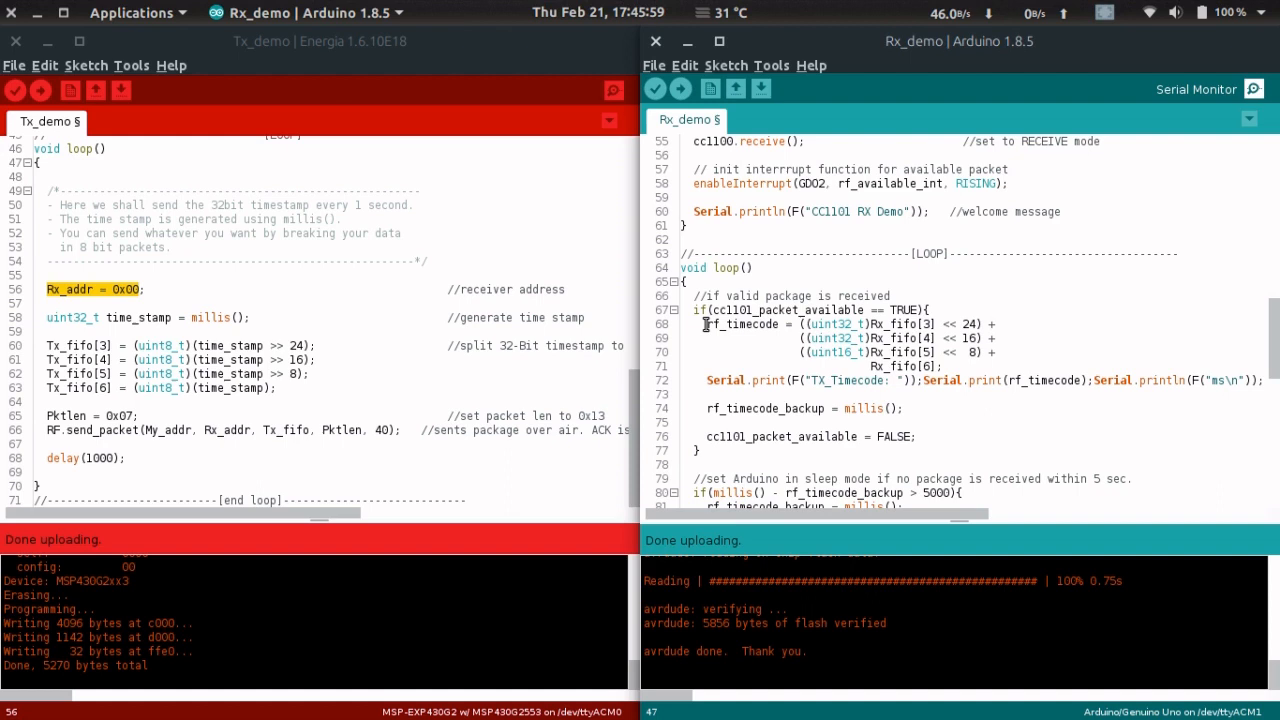
double_click(740, 324)
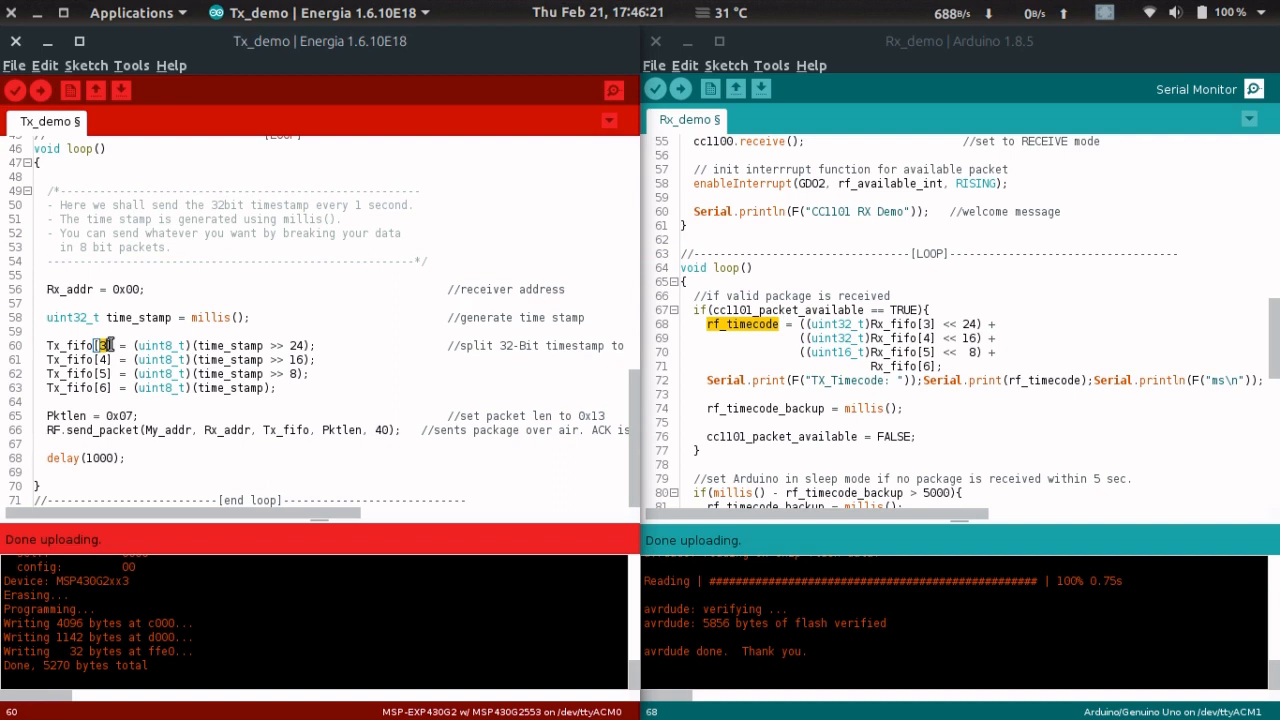
scroll("down", 3)
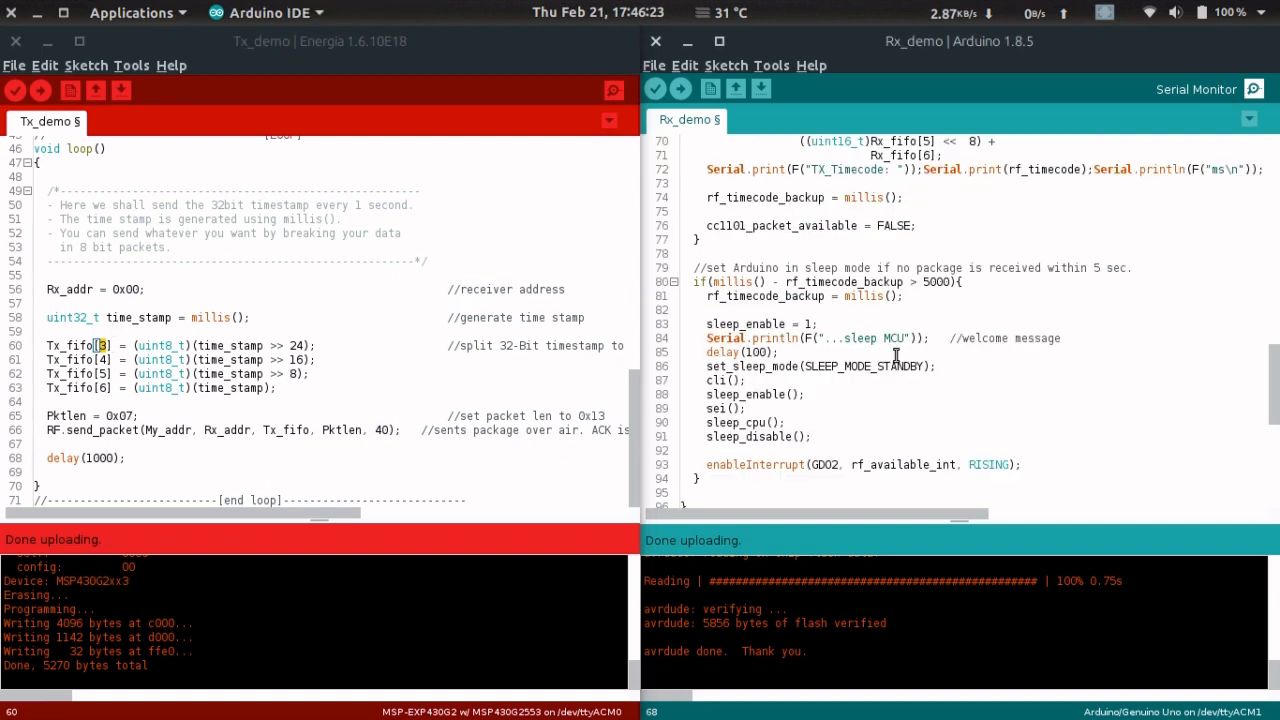
scroll("down", 3)
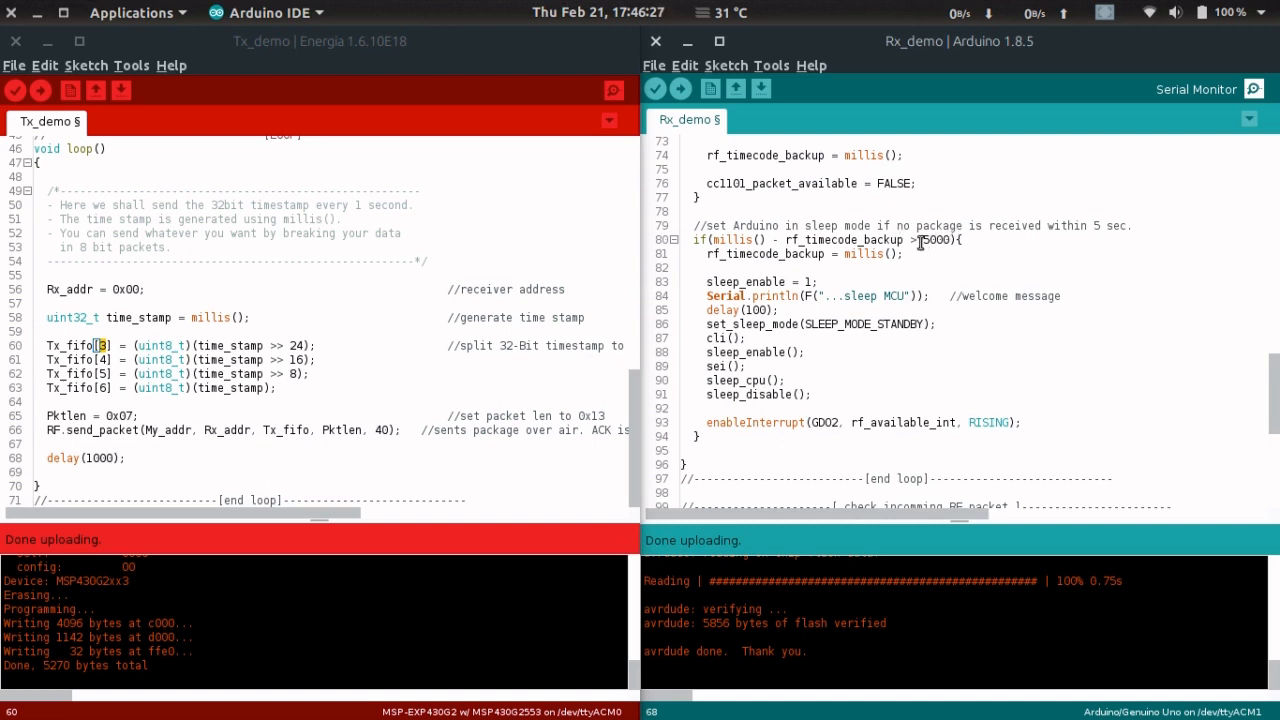
double_click(931, 240)
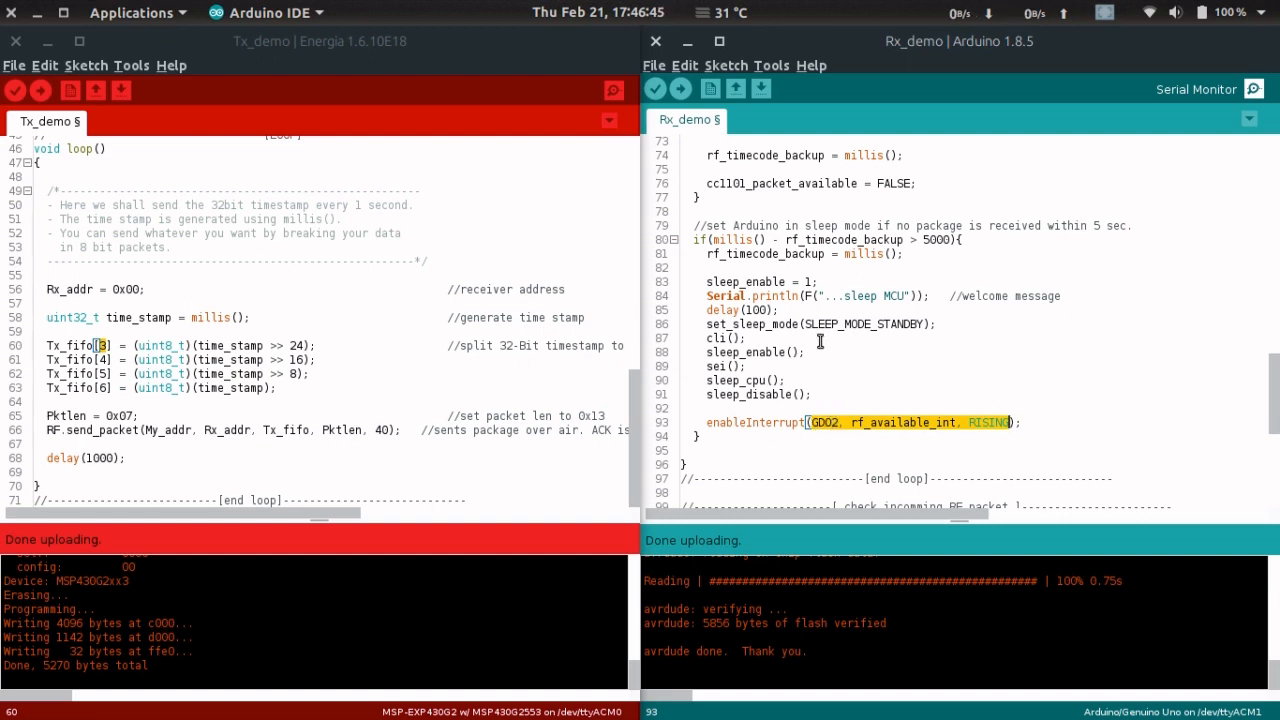
mouse_move(737, 297)
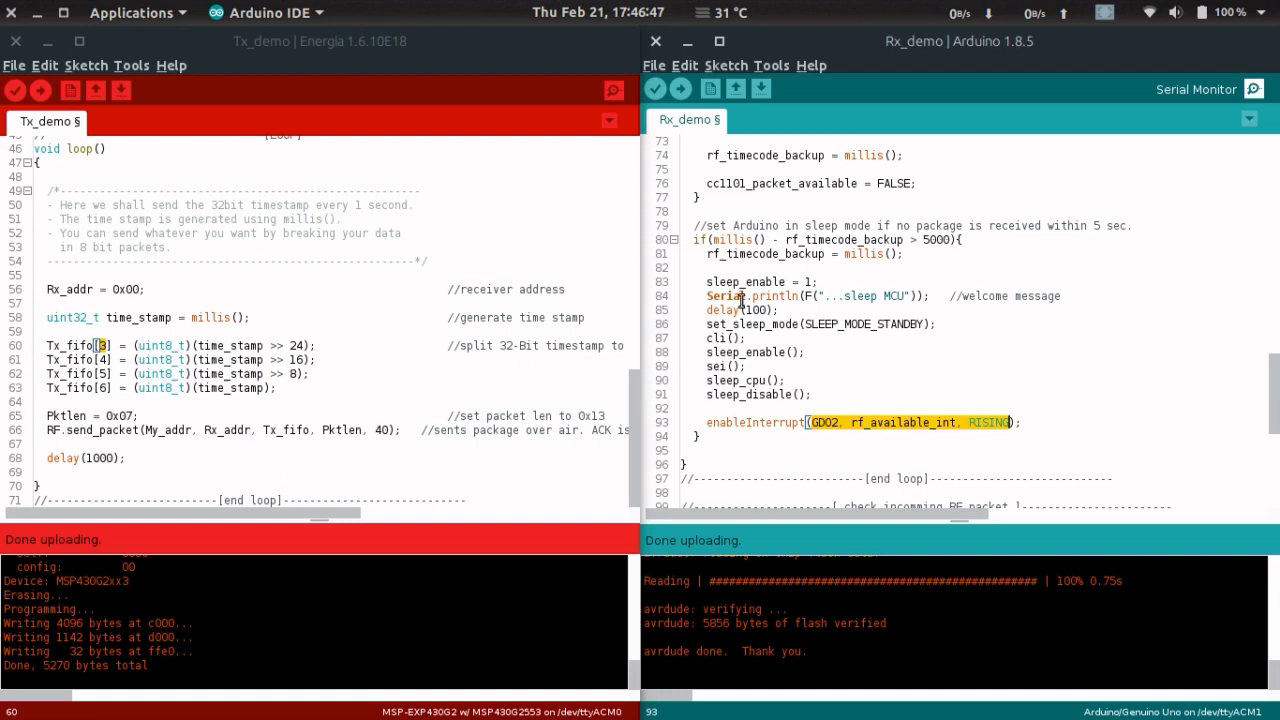
scroll("up", 3)
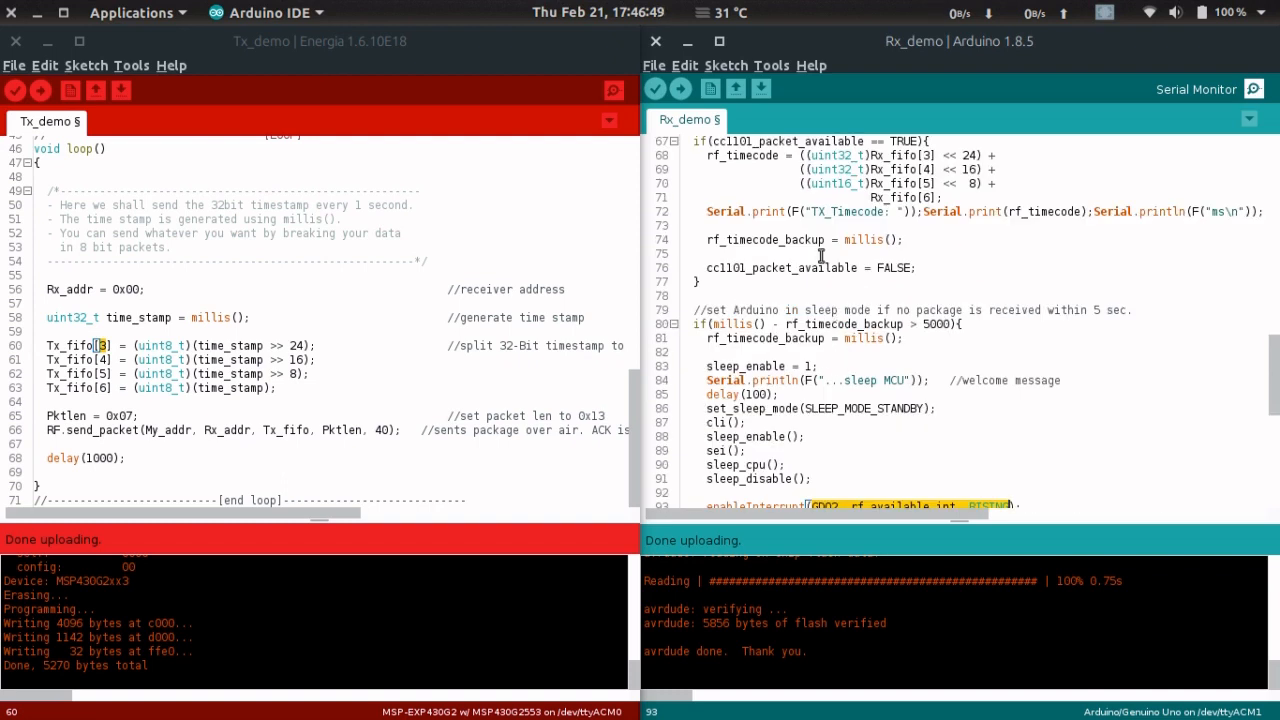
scroll("up", 3)
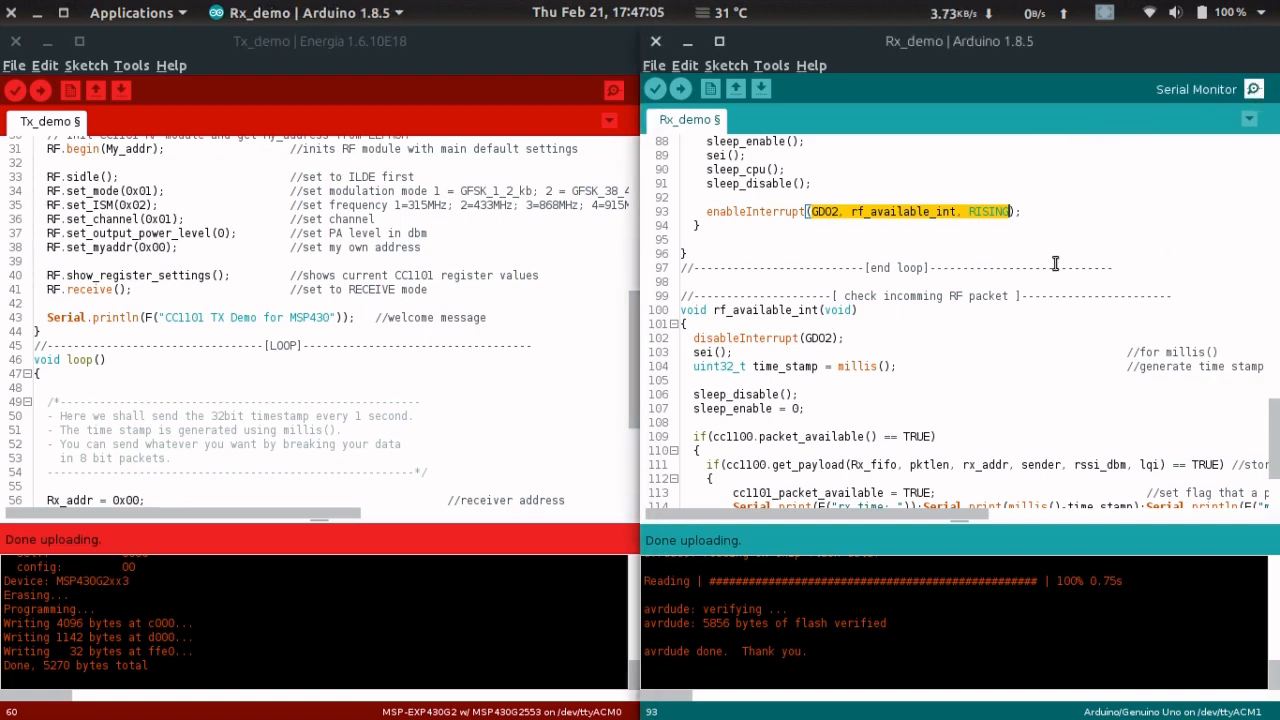
Step: Open Arduino's Serial Monitor, re-upload Tx_demo, then open Energia's Serial Monitor
left_click(1253, 89)
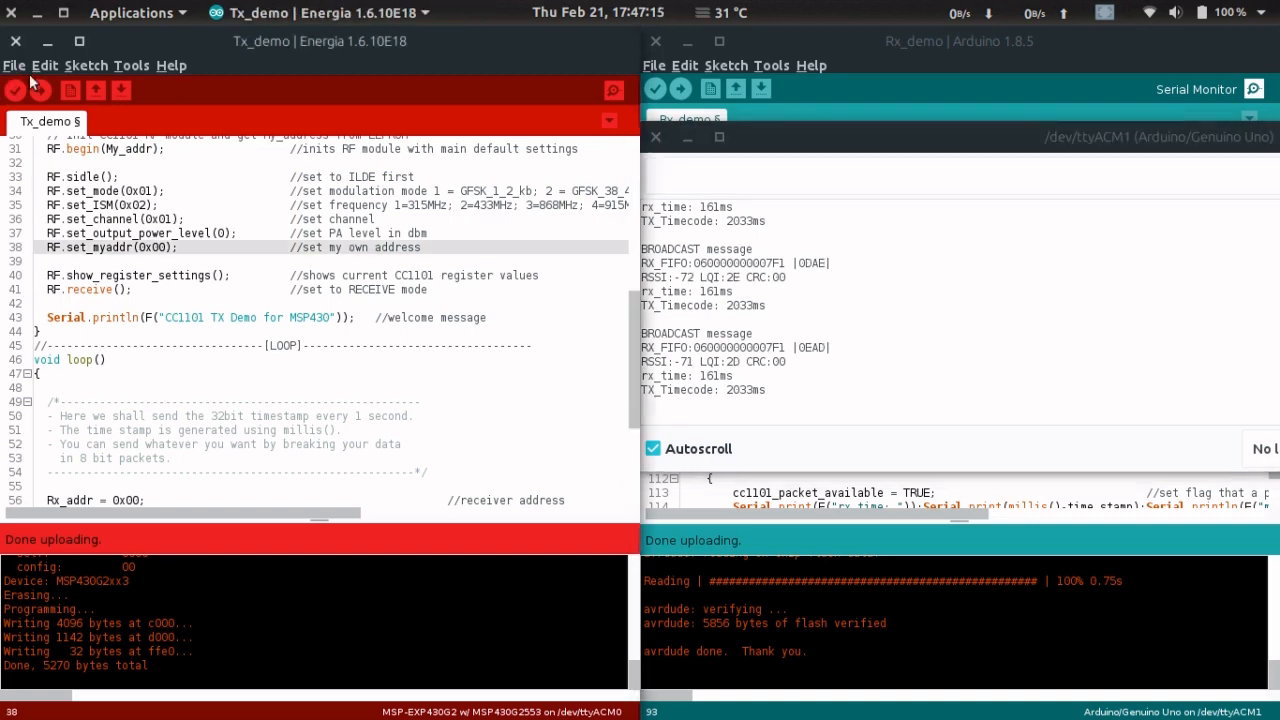
left_click(46, 90)
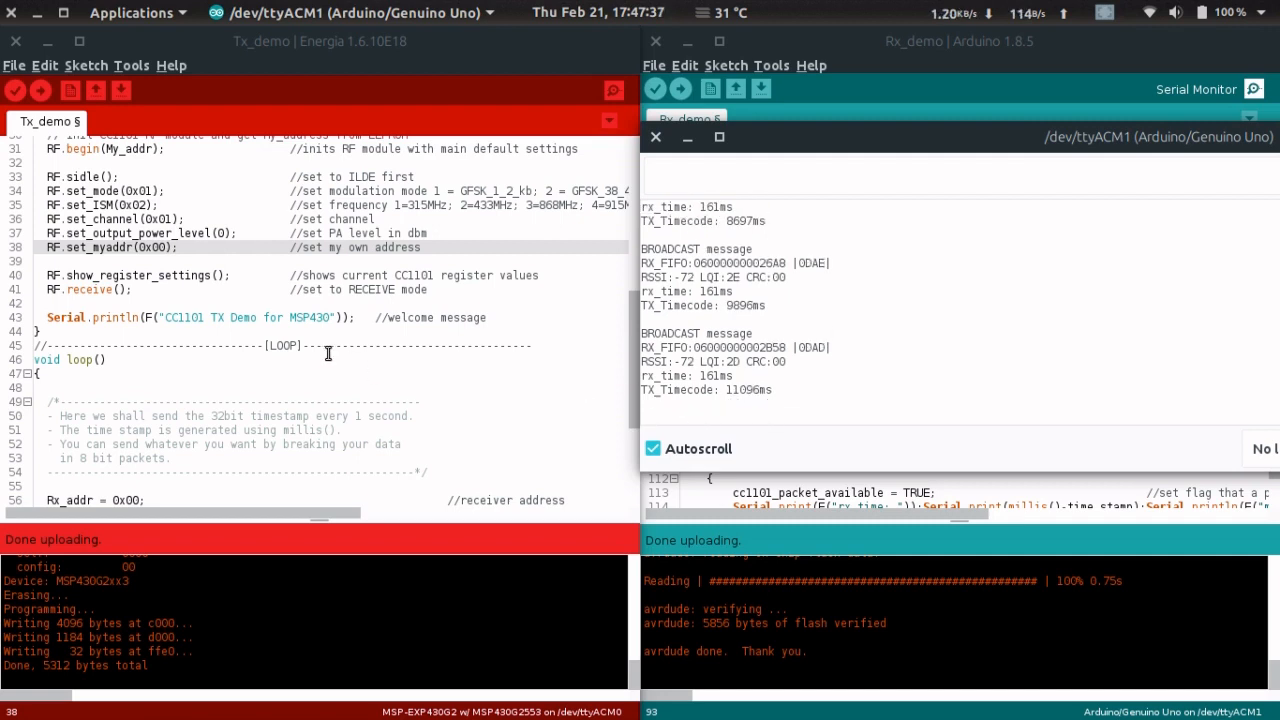
scroll("down", 3)
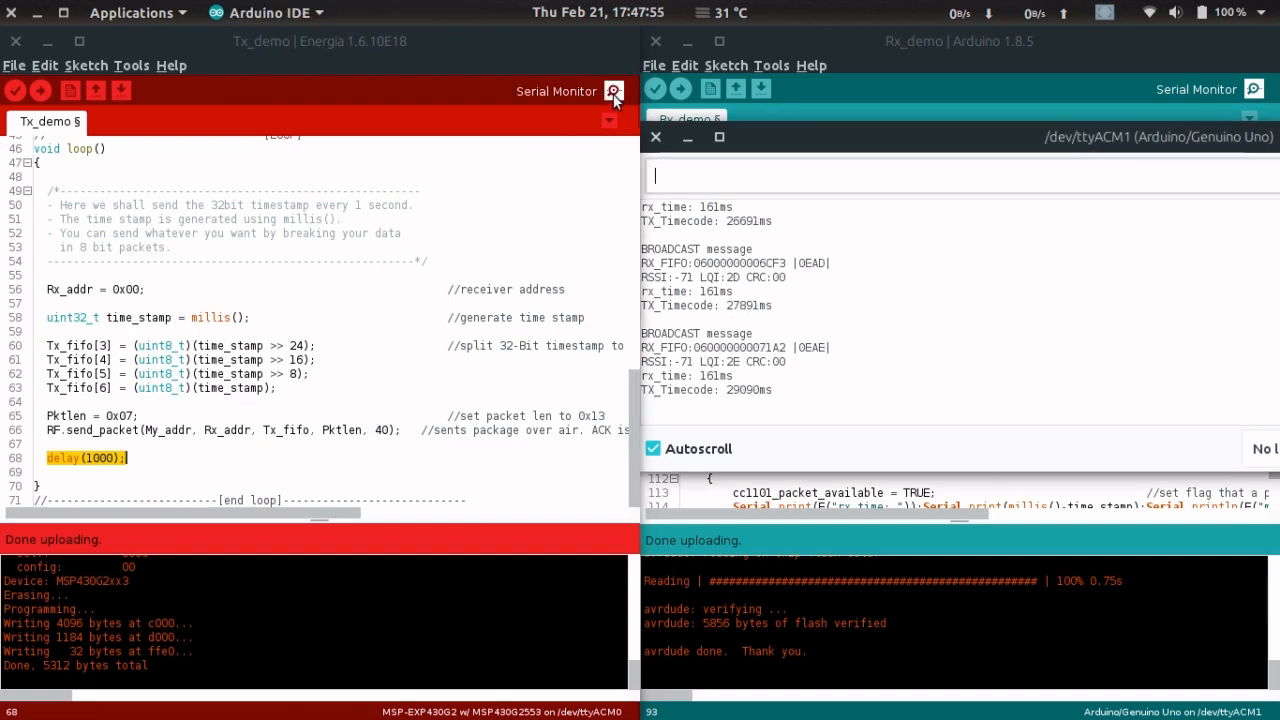
left_click(612, 91)
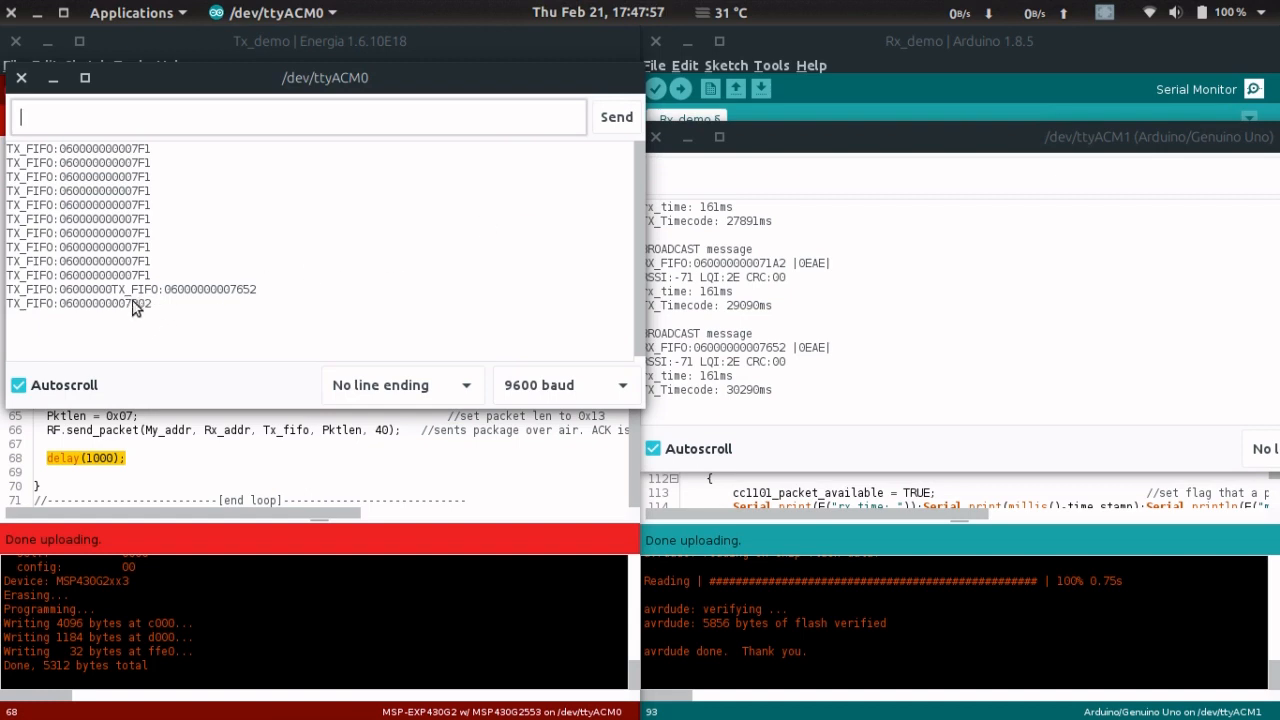